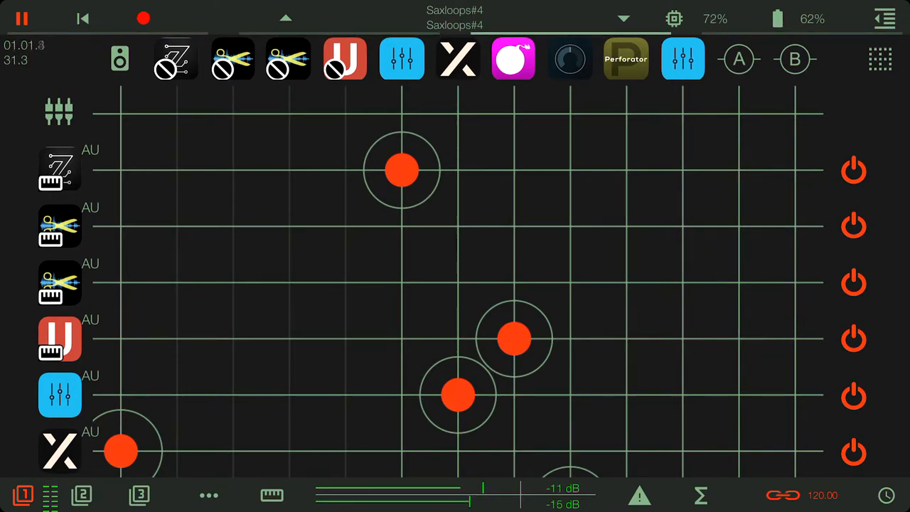
- Step through the Rozeta Bassline, Zeeon synth and Rozeta Particles windows and return to the grid
{"action": "scroll", "scroll_direction": "down", "scroll_amount": 3}
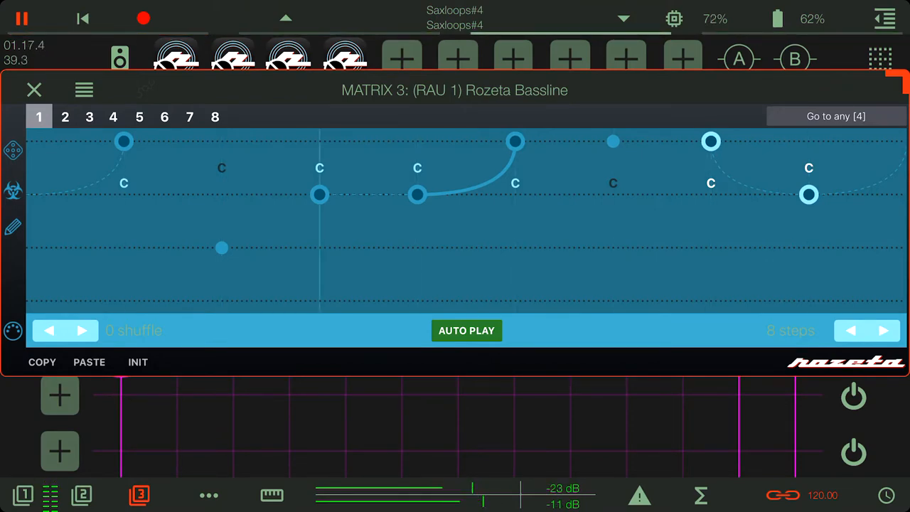
{"action": "left_click", "coordinate": [34, 89]}
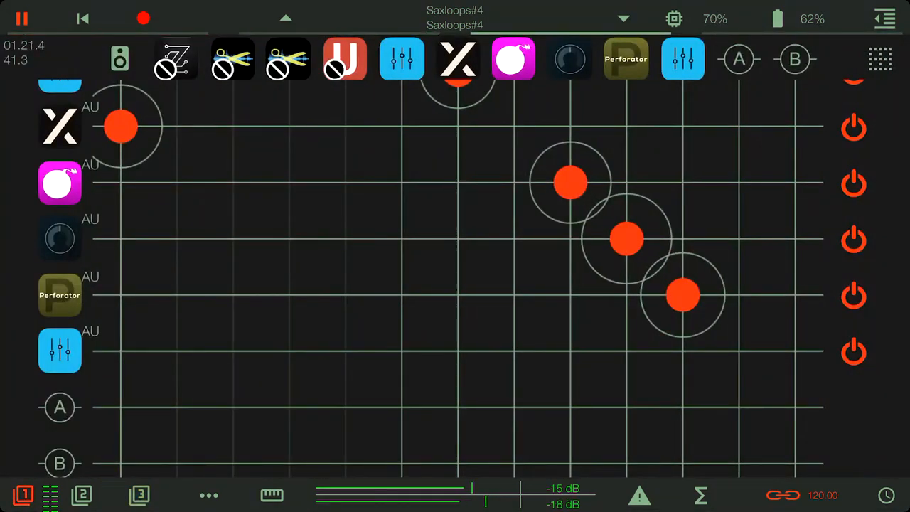
{"action": "left_click_drag", "start_coordinate": [121, 126], "coordinate": [121, 348]}
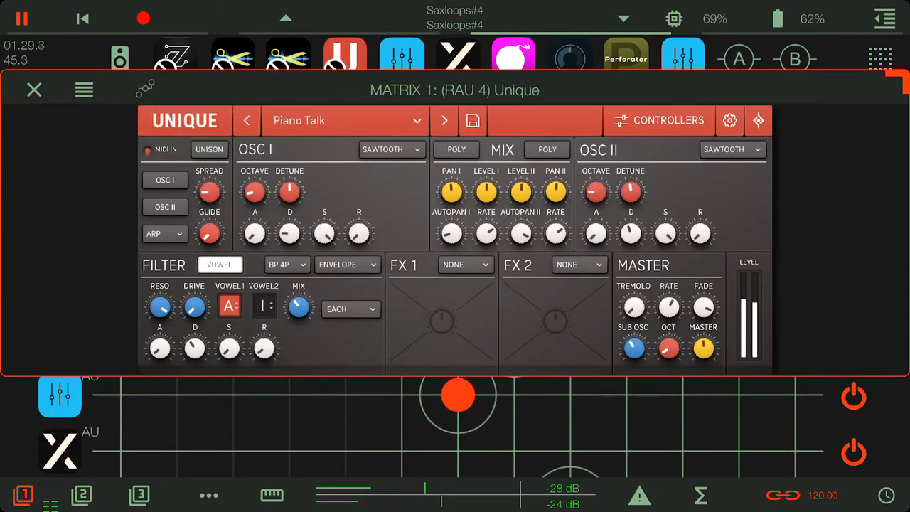
{"action": "left_click", "coordinate": [34, 90]}
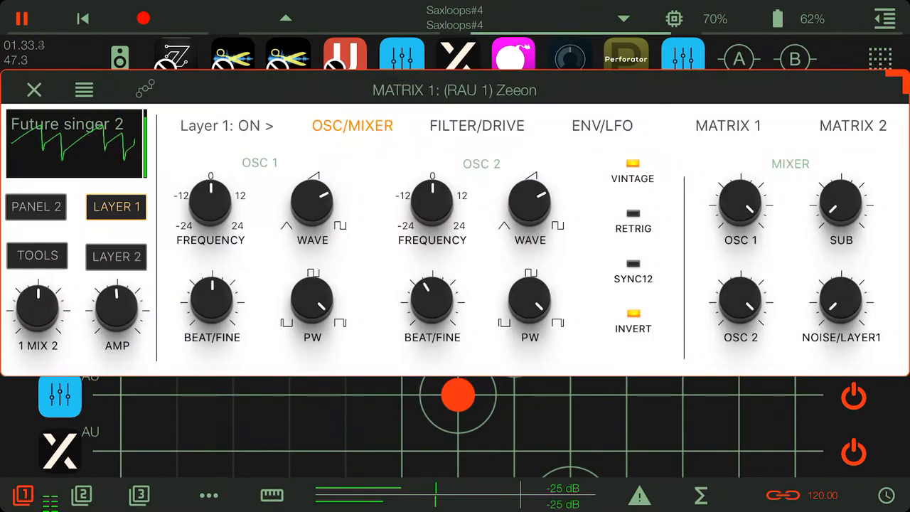
{"action": "left_click", "coordinate": [34, 90]}
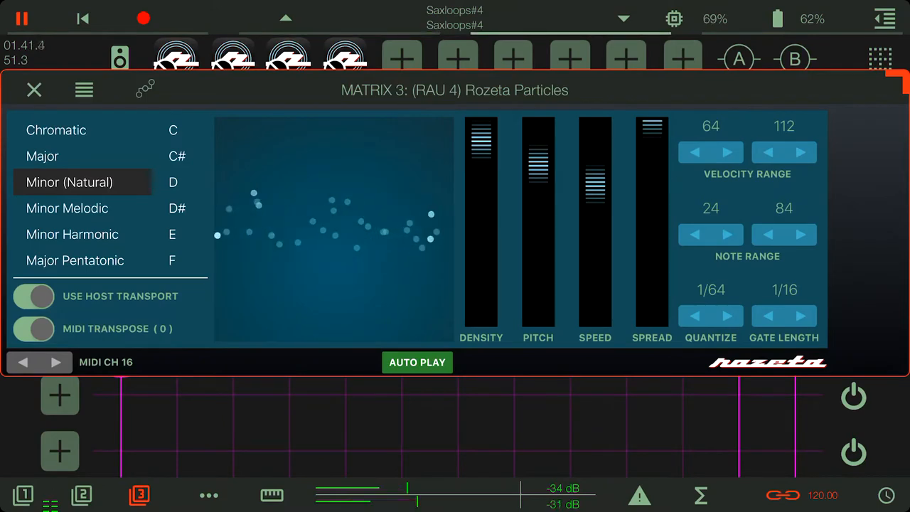
{"action": "left_click", "coordinate": [34, 90]}
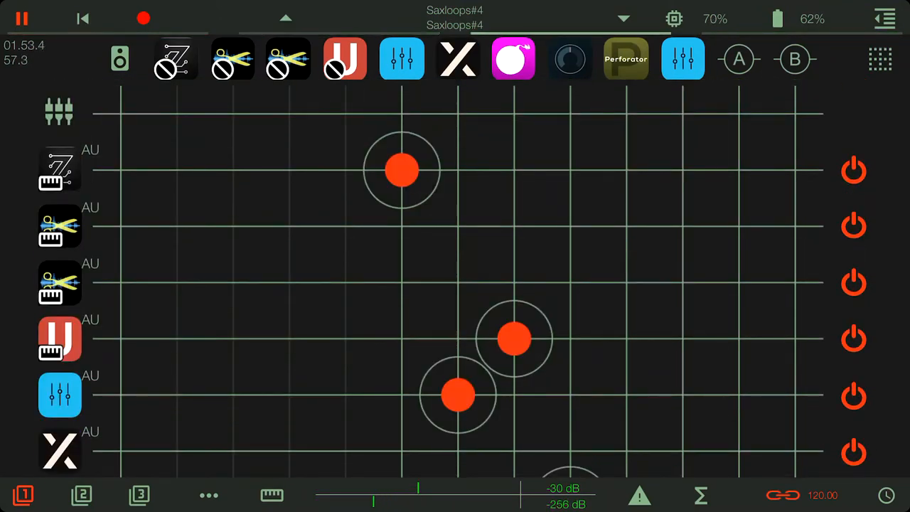
- Reveal bus A's routing dots into the Zeeon and Unique rows on matrix 1's grid
{"action": "left_click", "coordinate": [738, 170]}
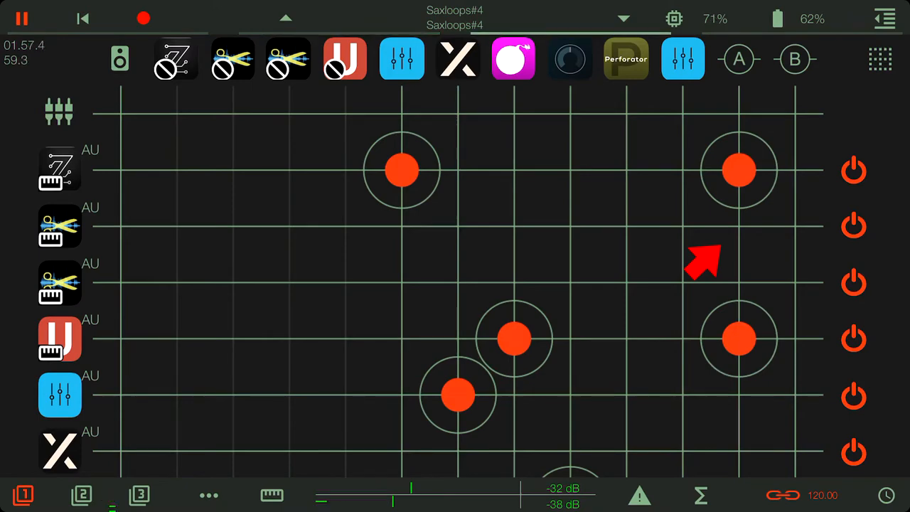
{"action": "left_click", "coordinate": [81, 495]}
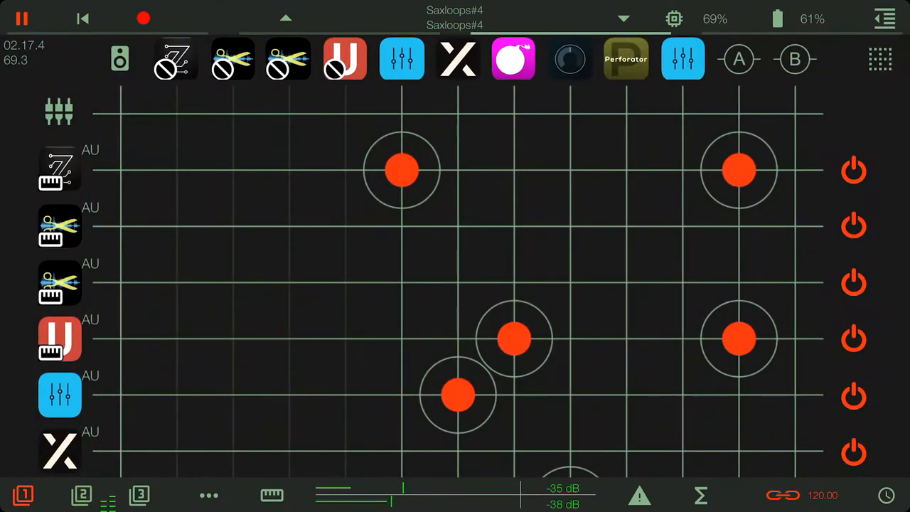
{"action": "scroll", "scroll_direction": "down", "scroll_amount": 3}
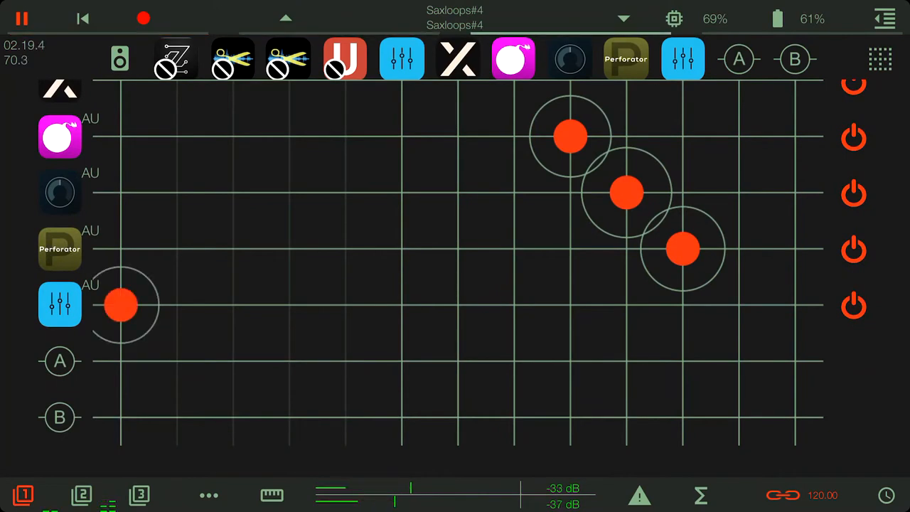
{"action": "scroll", "scroll_direction": "down", "scroll_amount": 3}
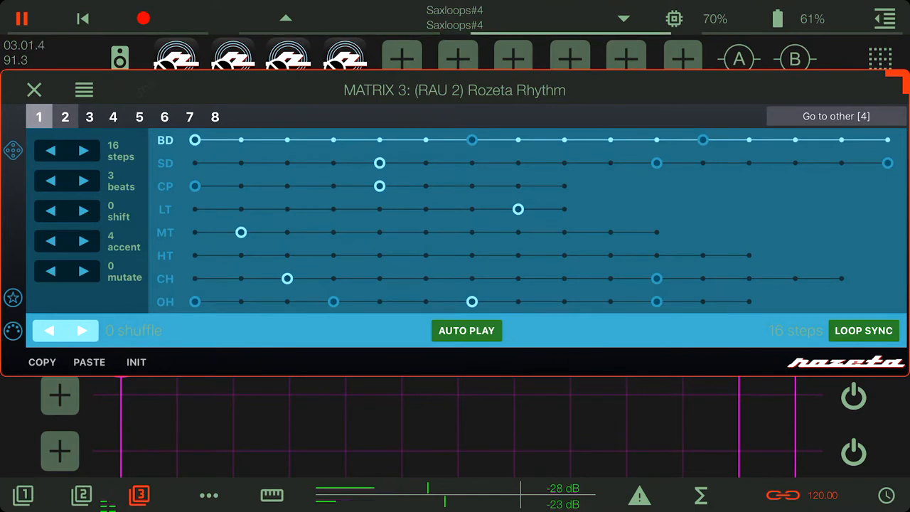
- Review Rozeta Rhythm, ReSlice and Rozeta Arpeggio, then show matrix 3's grid of four Rozeta sequencers
{"action": "left_click", "coordinate": [114, 116]}
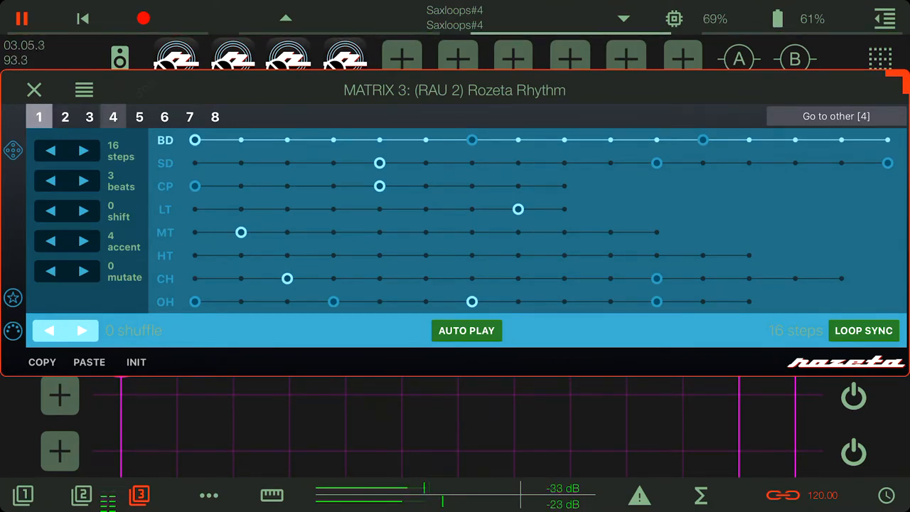
{"action": "left_click", "coordinate": [35, 90]}
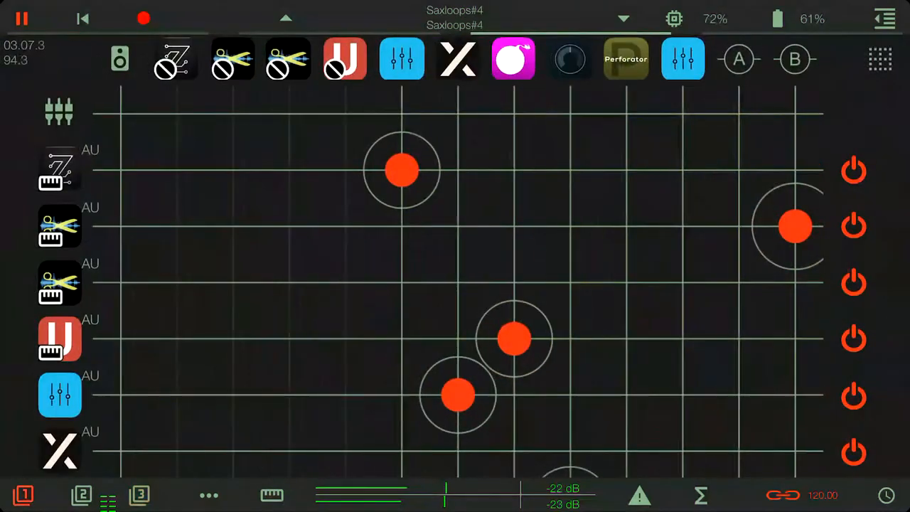
{"action": "left_click_drag", "start_coordinate": [795, 226], "coordinate": [795, 283]}
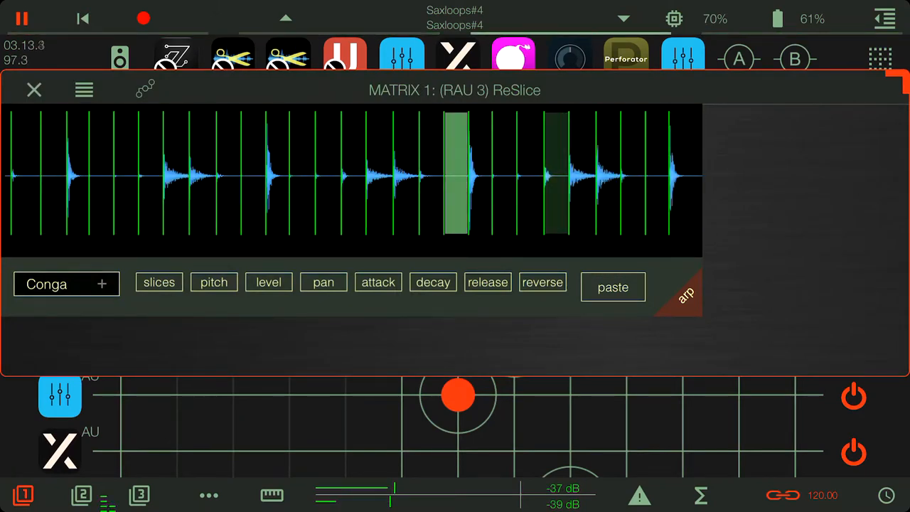
{"action": "left_click", "coordinate": [77, 178]}
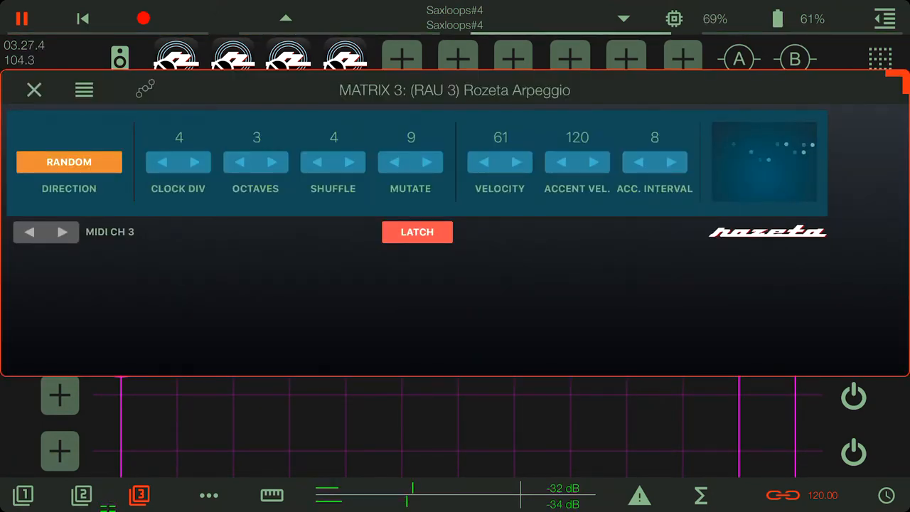
{"action": "left_click", "coordinate": [35, 90]}
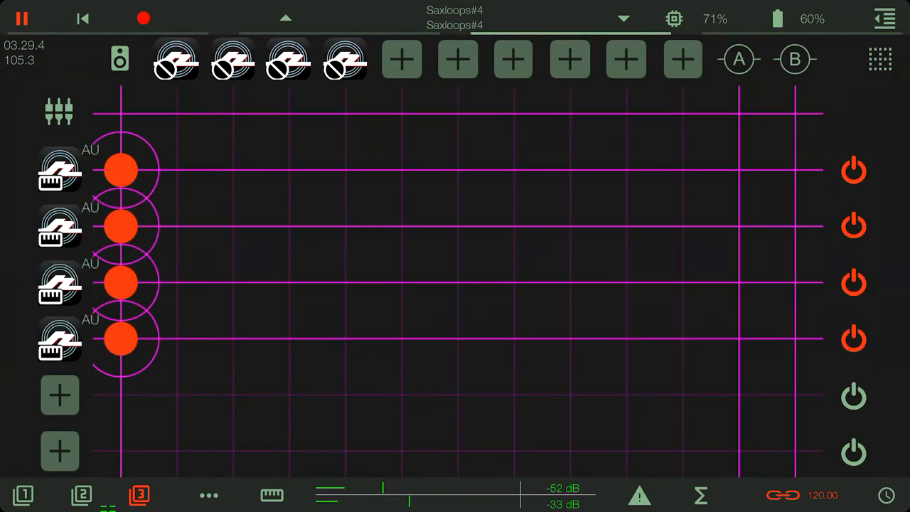
{"action": "scroll", "scroll_direction": "right", "scroll_amount": 3}
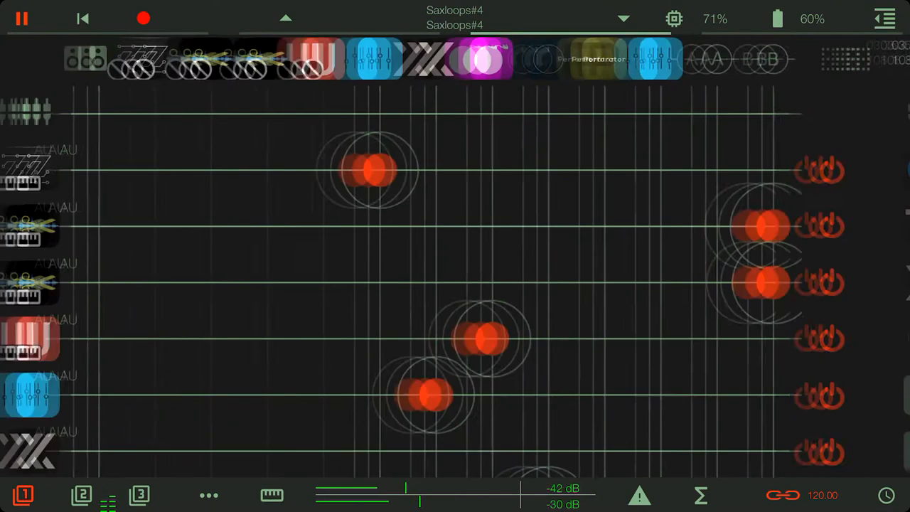
- Inspect matrix 2's FAC Transient, FAC Maxima and Eos 2 reverb, then bring up matrix 1's 6144 EQ
{"action": "left_click", "coordinate": [81, 495]}
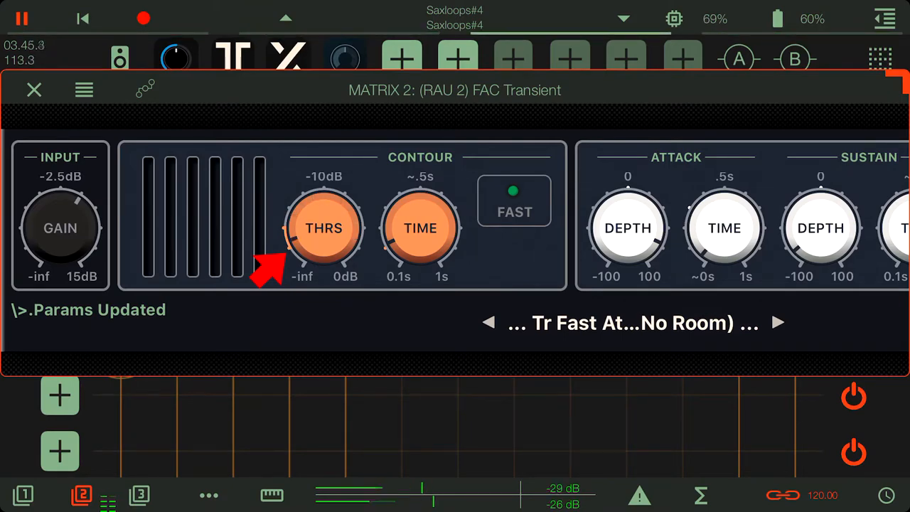
{"action": "scroll", "scroll_direction": "right", "scroll_amount": 3}
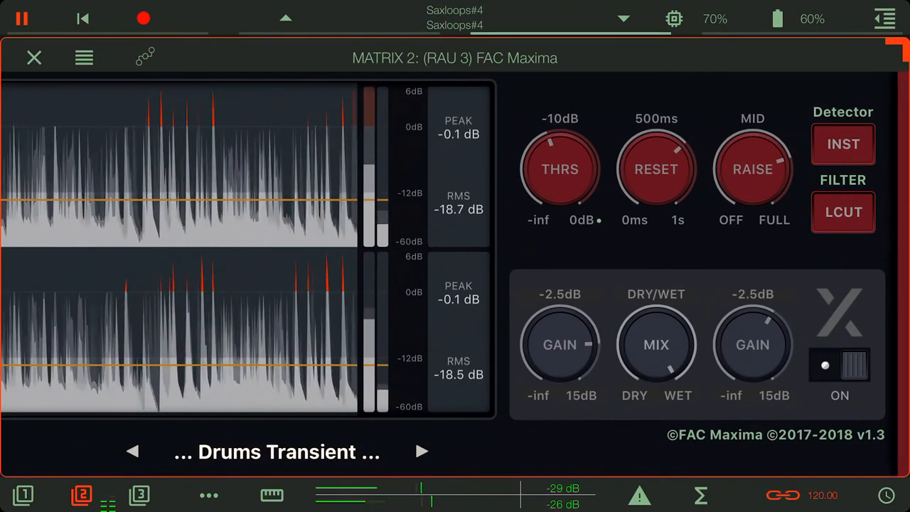
{"action": "left_click", "coordinate": [34, 57]}
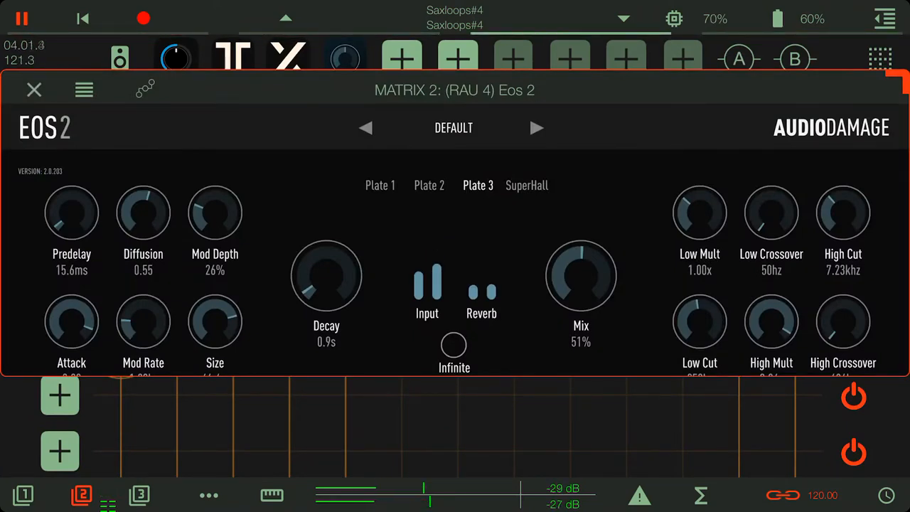
{"action": "left_click", "coordinate": [34, 90]}
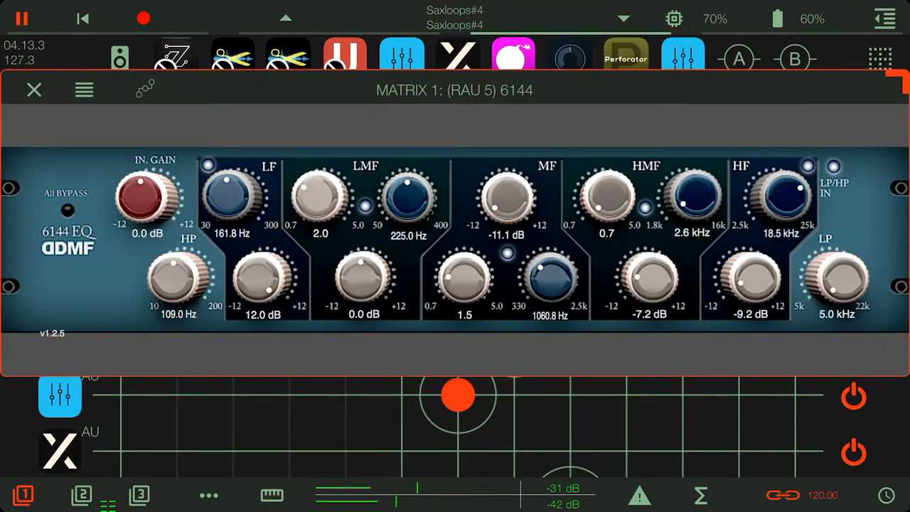
- Review matrix 1's Resampler, Eos 2, Perforator and second 6144 EQ, then return to its routing grid
{"action": "left_click", "coordinate": [34, 90]}
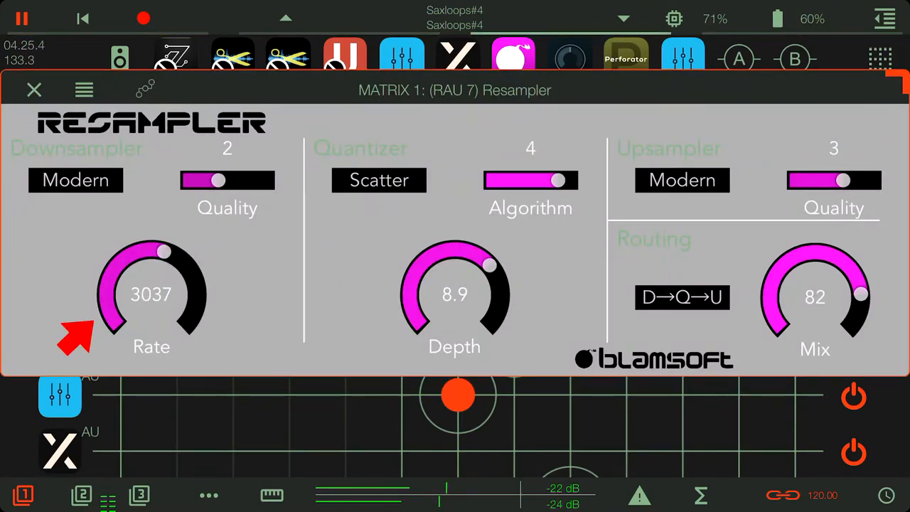
{"action": "left_click", "coordinate": [34, 89]}
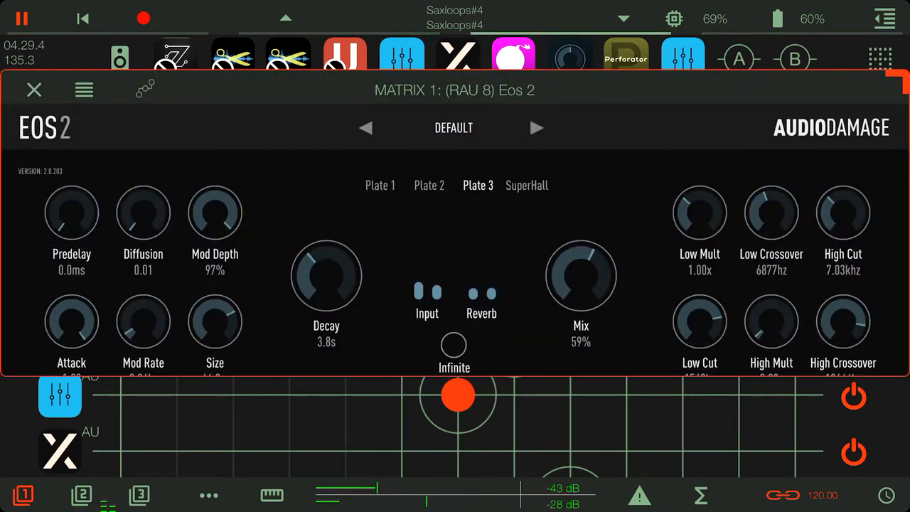
{"action": "left_click", "coordinate": [626, 57]}
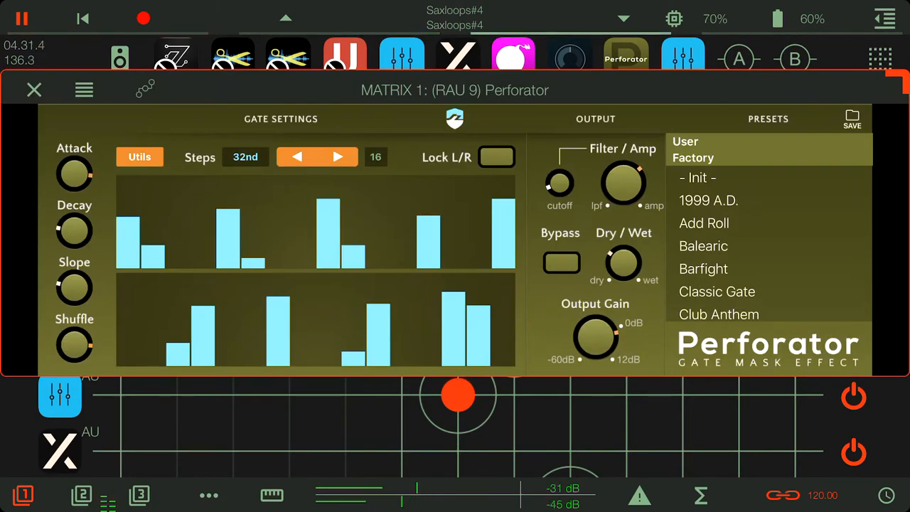
{"action": "left_click", "coordinate": [34, 89]}
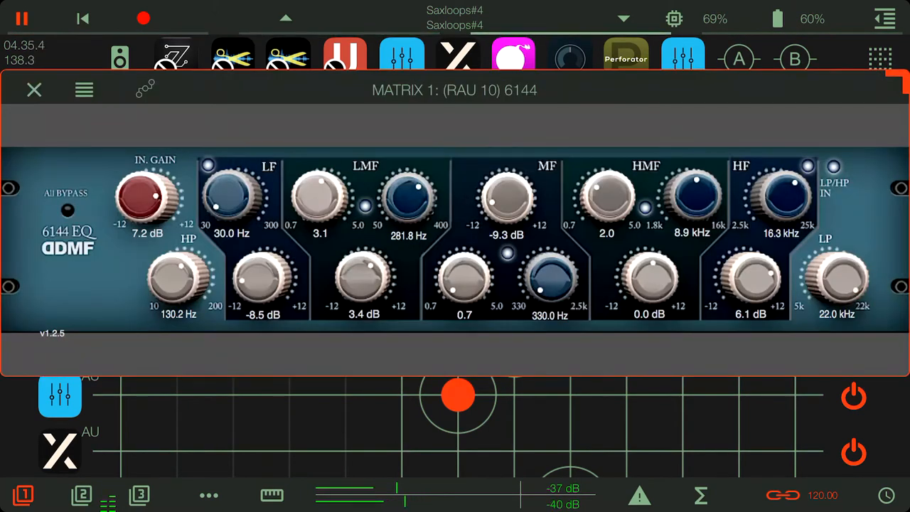
{"action": "left_click", "coordinate": [34, 90]}
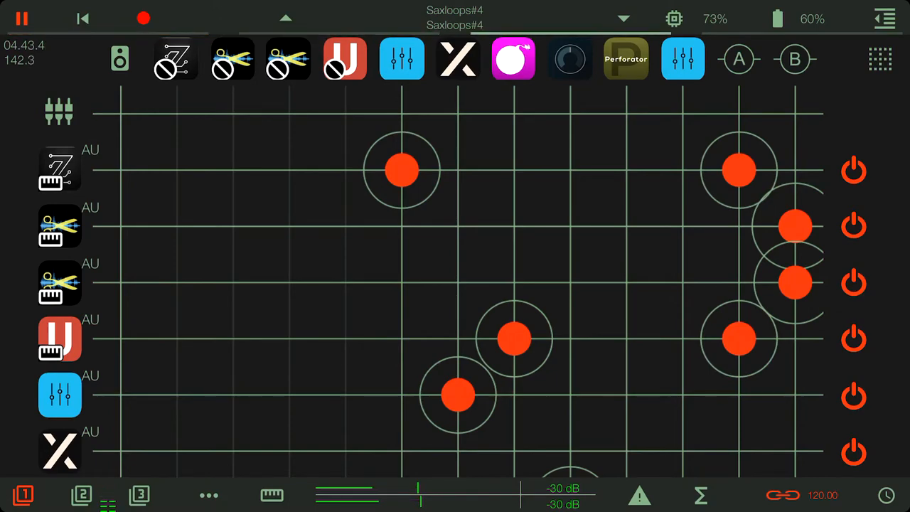
{"action": "scroll", "scroll_direction": "down", "scroll_amount": 3}
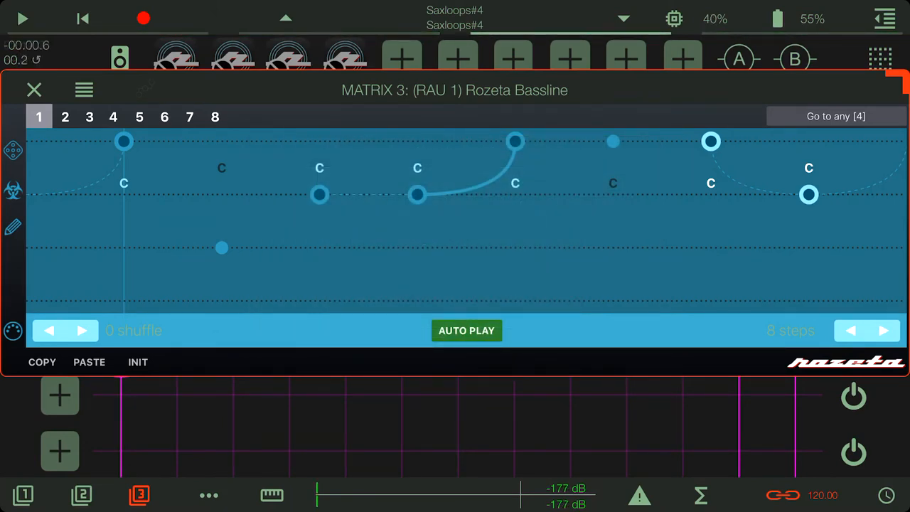
- Browse the Rozeta Bassline patterns and switch it to the eight-step pattern 1
{"action": "left_click", "coordinate": [23, 18]}
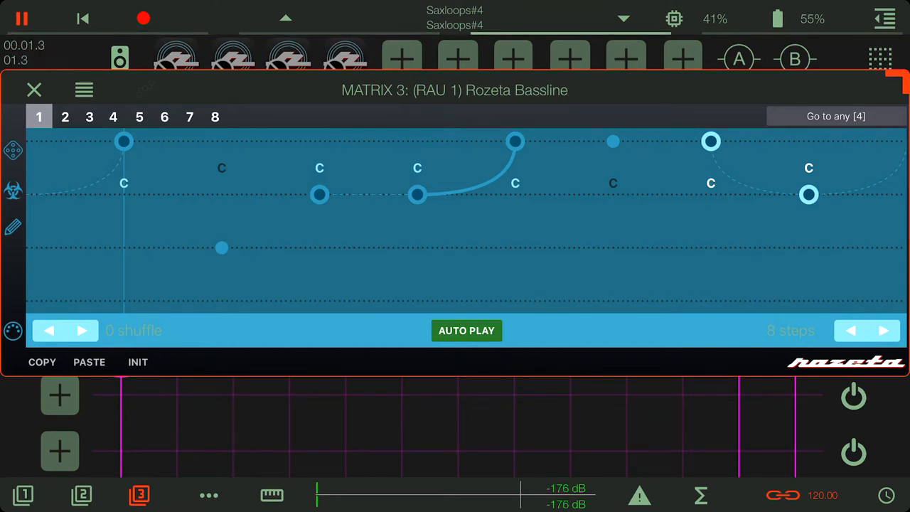
{"action": "left_click", "coordinate": [65, 117]}
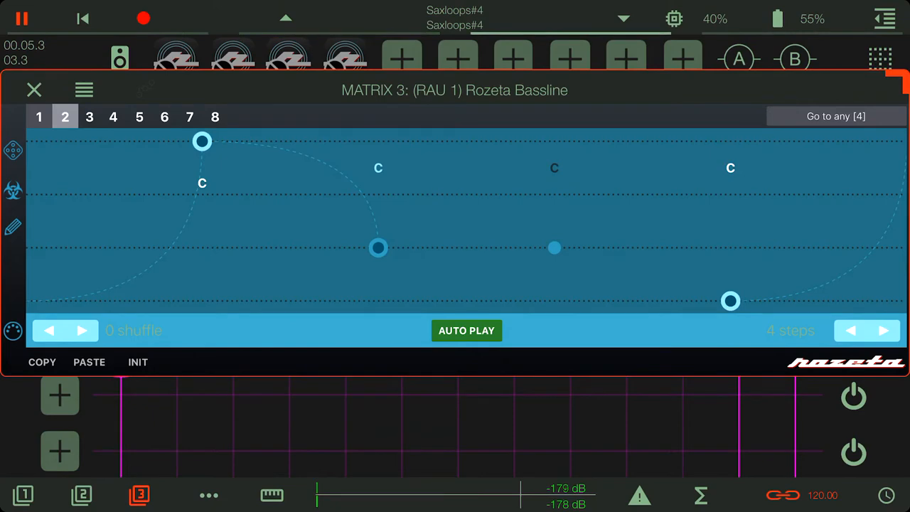
{"action": "left_click", "coordinate": [34, 90]}
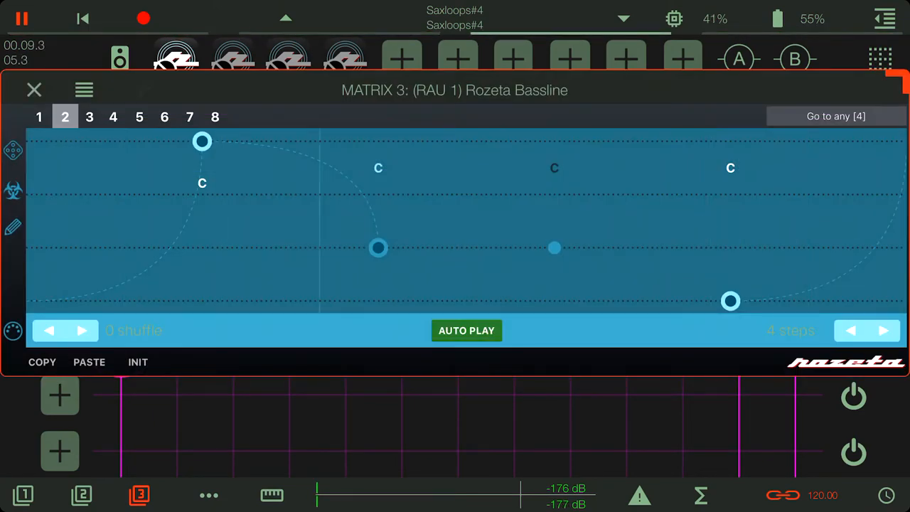
{"action": "left_click", "coordinate": [114, 117]}
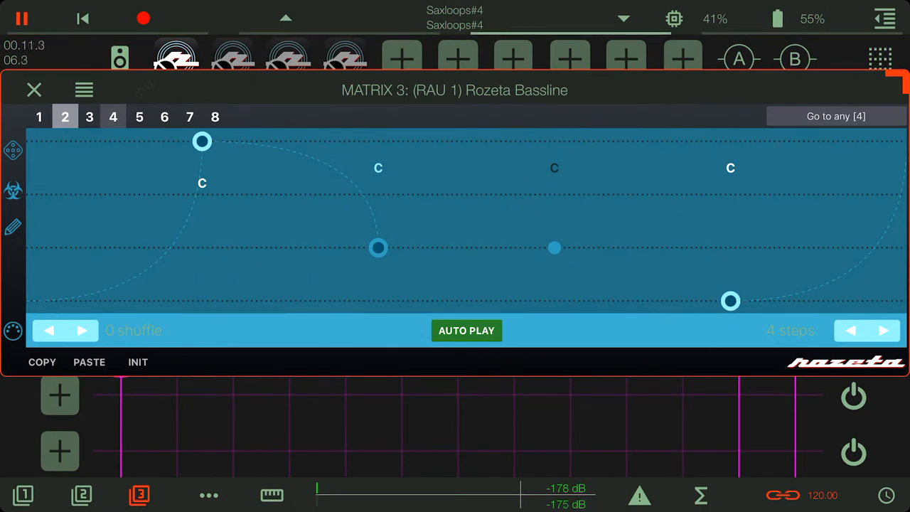
{"action": "left_click", "coordinate": [38, 117]}
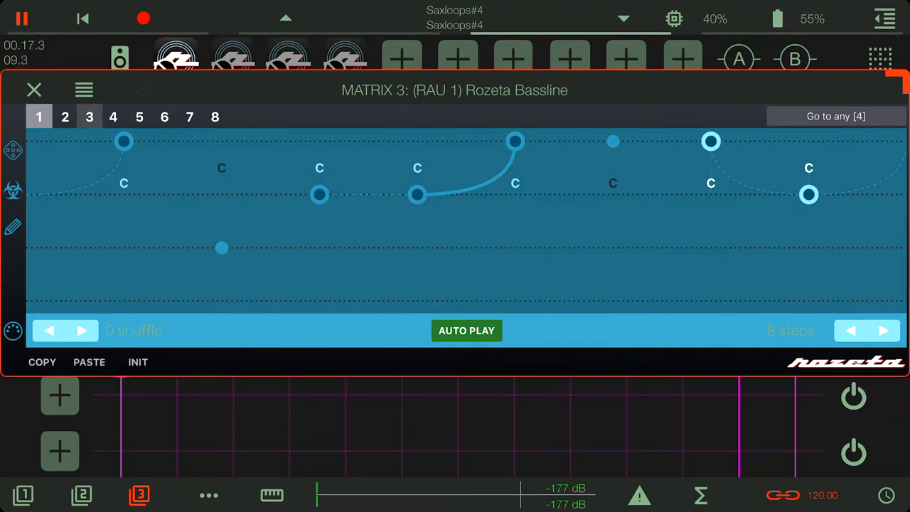
- Raise the Bassline's MIDI output channel in its MIDI & control panel, then move to matrix 3's MIDI routing
{"action": "left_click", "coordinate": [84, 89]}
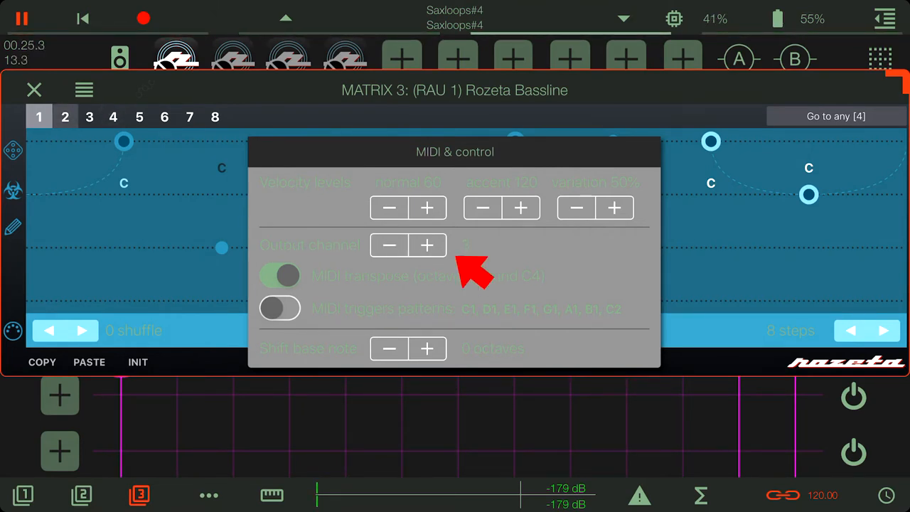
{"action": "left_click", "coordinate": [390, 244]}
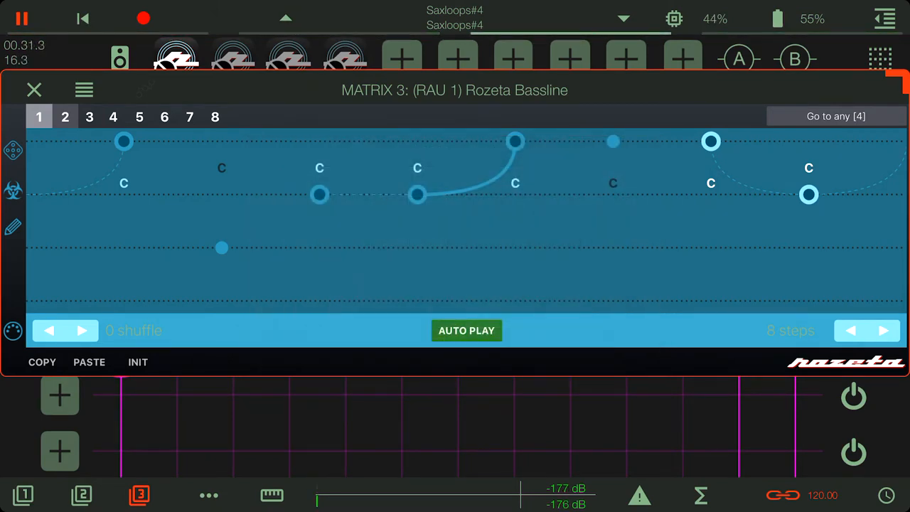
{"action": "left_click", "coordinate": [35, 90]}
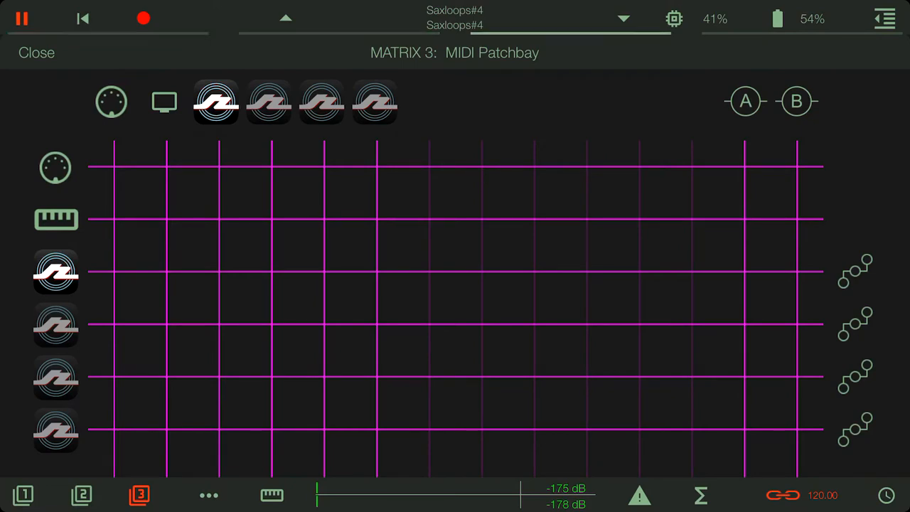
- Connect the Rozeta Bassline's MIDI to Bus A and go back to matrix 1's routing grid
{"action": "left_click", "coordinate": [745, 272]}
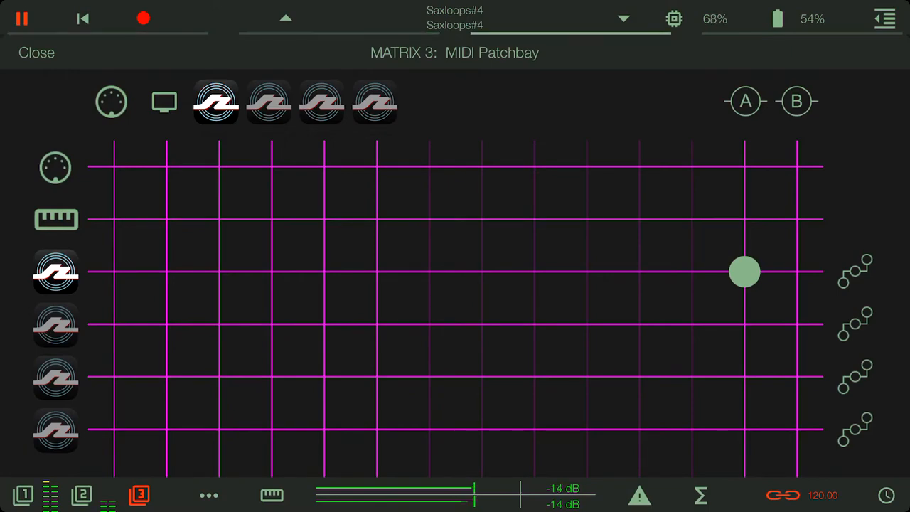
{"action": "left_click", "coordinate": [37, 53]}
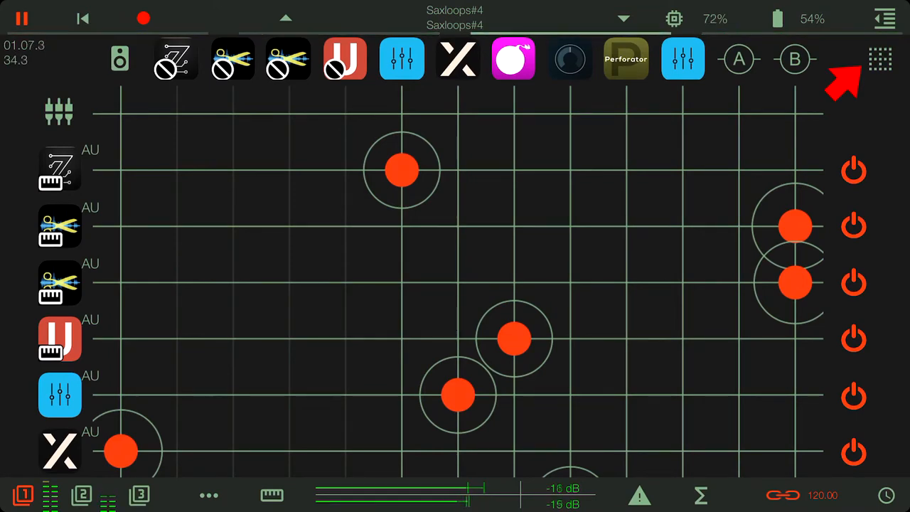
- In matrix 1's MIDI patchbay, disconnect the U and first scissors instruments from Bus A, leaving only Zeeon
{"action": "left_click", "coordinate": [881, 59]}
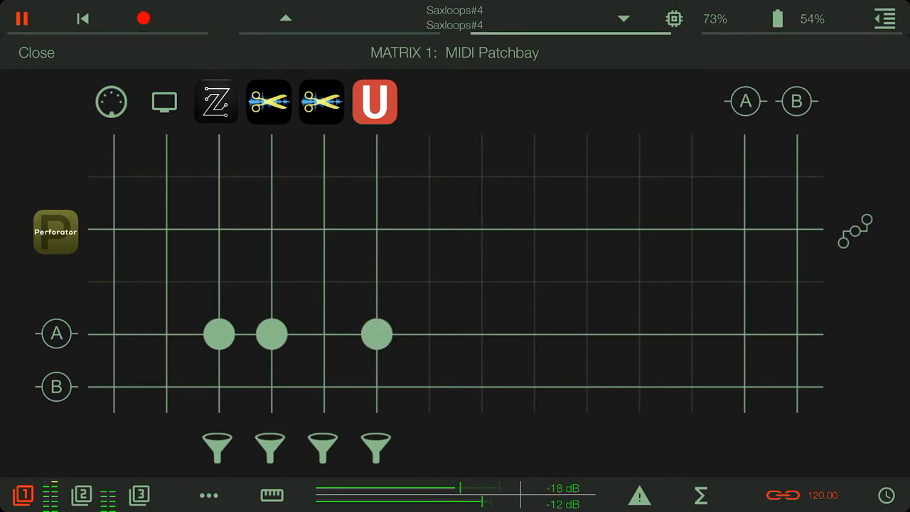
{"action": "left_click", "coordinate": [375, 334]}
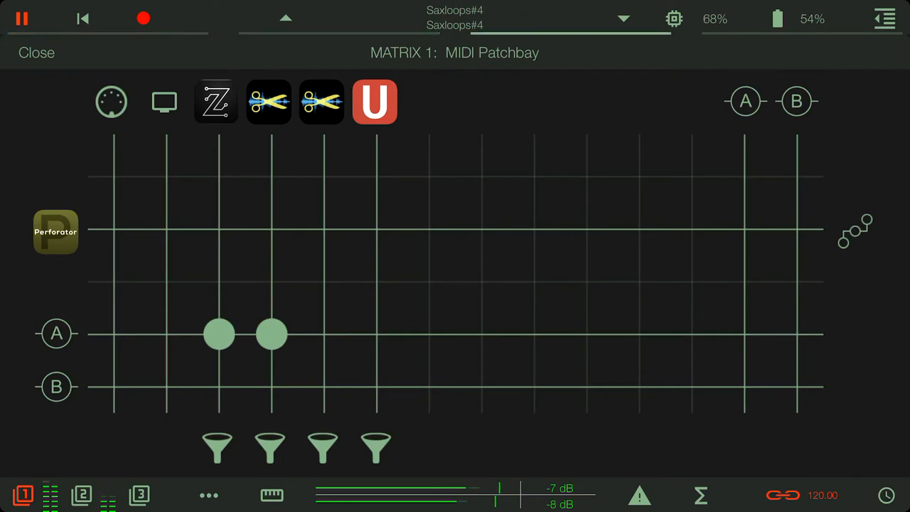
{"action": "left_click", "coordinate": [271, 334]}
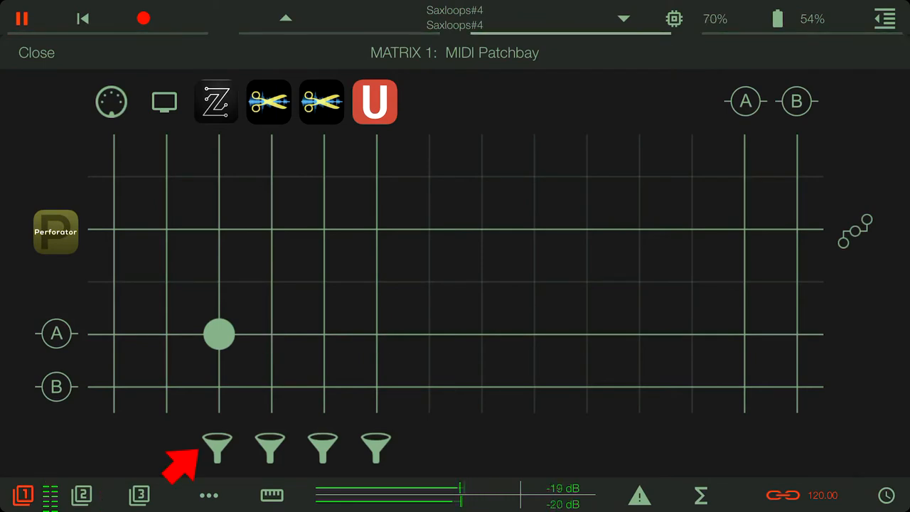
{"action": "left_click", "coordinate": [272, 334]}
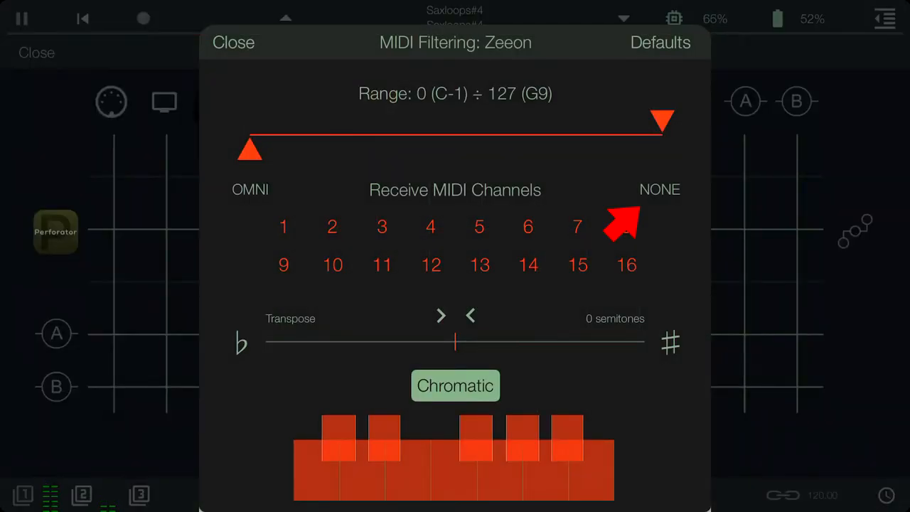
- Filter Zeeon to receive only MIDI channel 1
{"action": "left_click", "coordinate": [660, 189]}
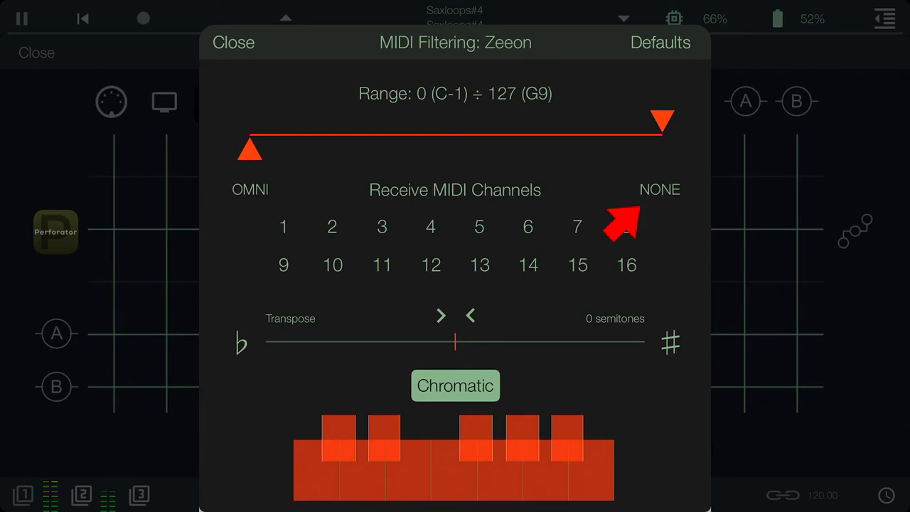
{"action": "mouse_move", "coordinate": [625, 226]}
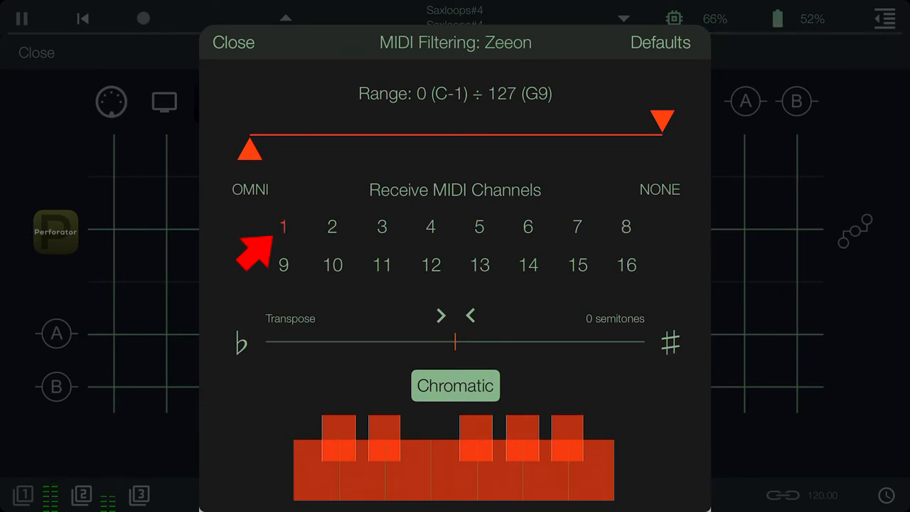
{"action": "left_click", "coordinate": [233, 43]}
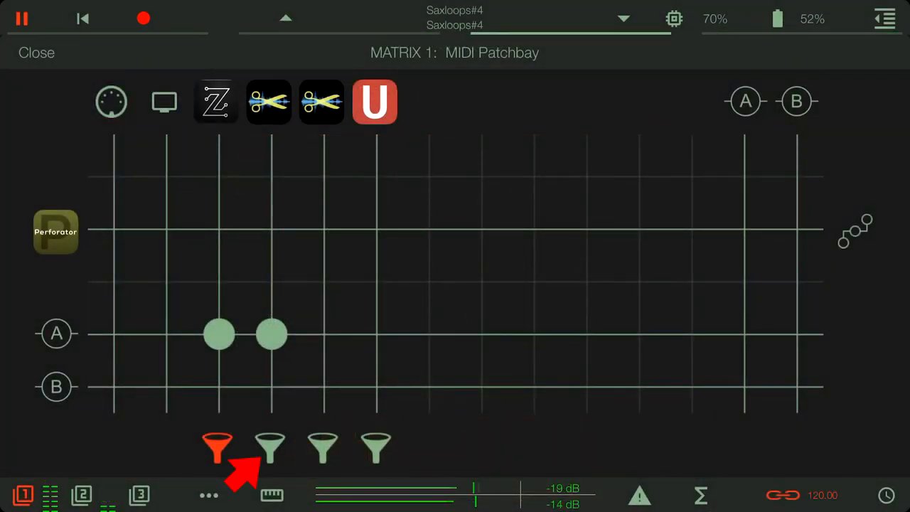
- Filter ReSlice to receive only MIDI channel 2, then head to matrix 3's Rozeta Rhythm
{"action": "left_click", "coordinate": [217, 448]}
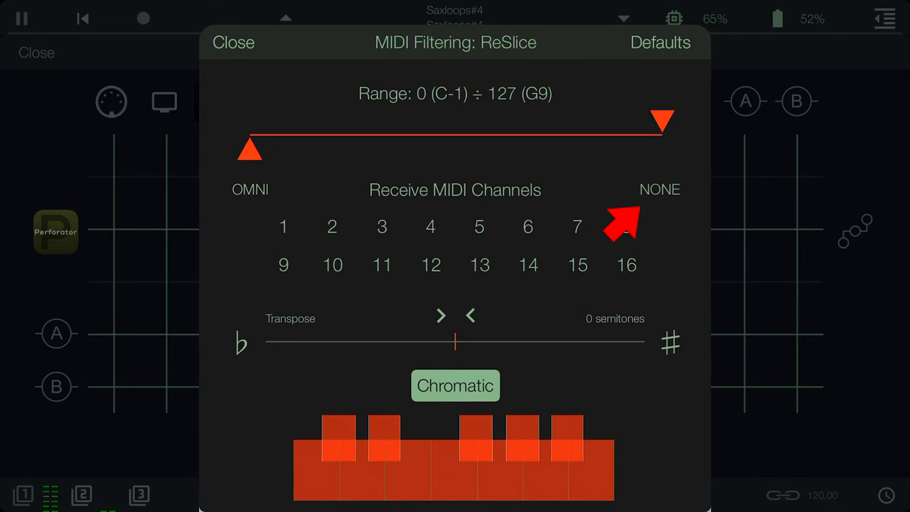
{"action": "mouse_move", "coordinate": [292, 254]}
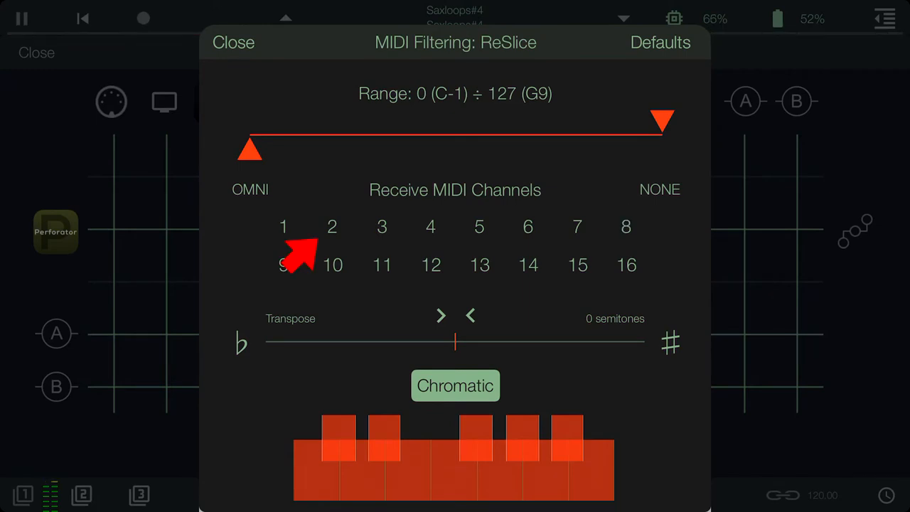
{"action": "left_click", "coordinate": [333, 226]}
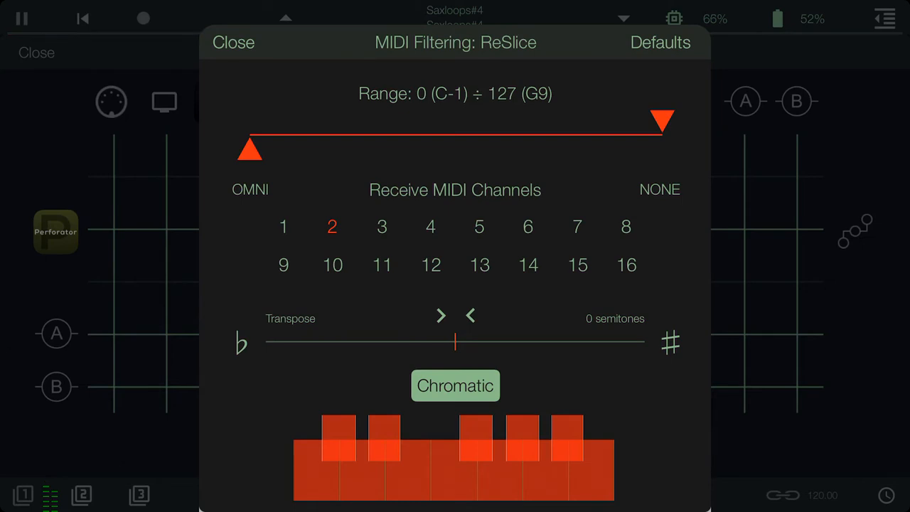
{"action": "left_click", "coordinate": [233, 43]}
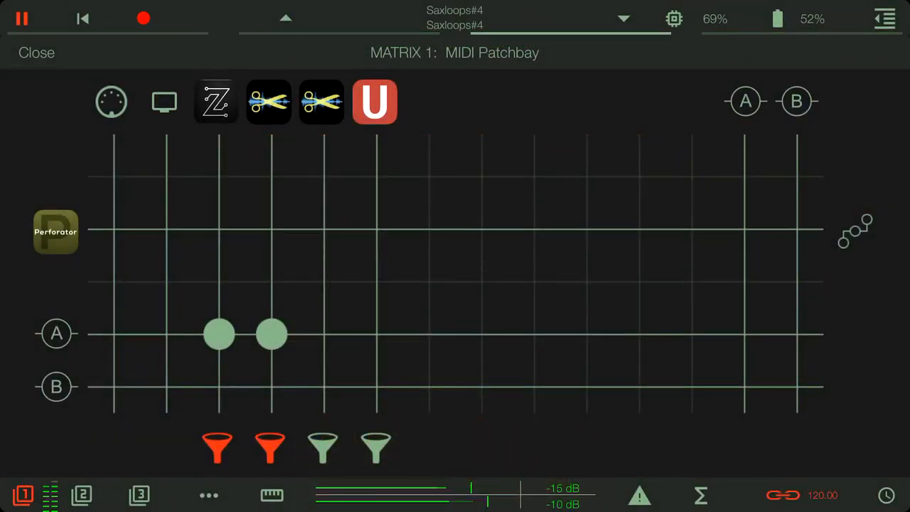
{"action": "left_click", "coordinate": [139, 495]}
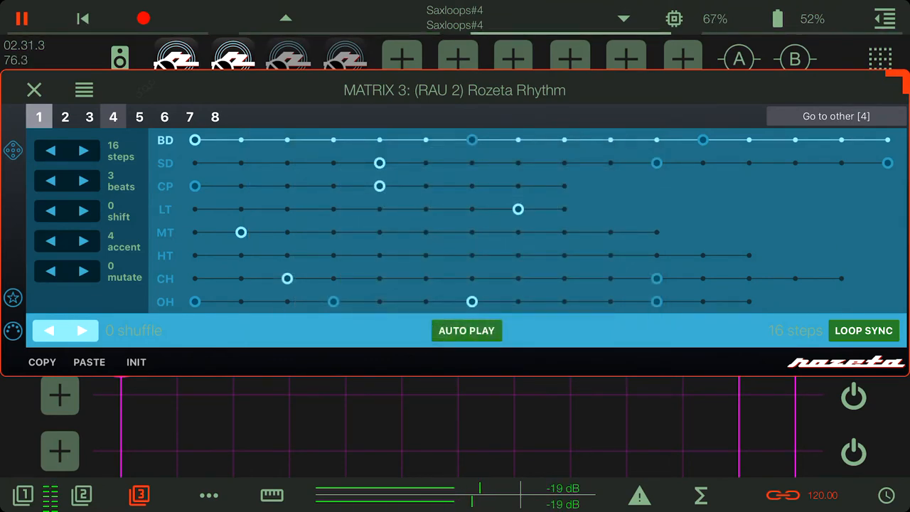
- Leave the sixteen-step Rozeta Rhythm pattern for matrix 3's MIDI patchbay
{"action": "left_click", "coordinate": [35, 90]}
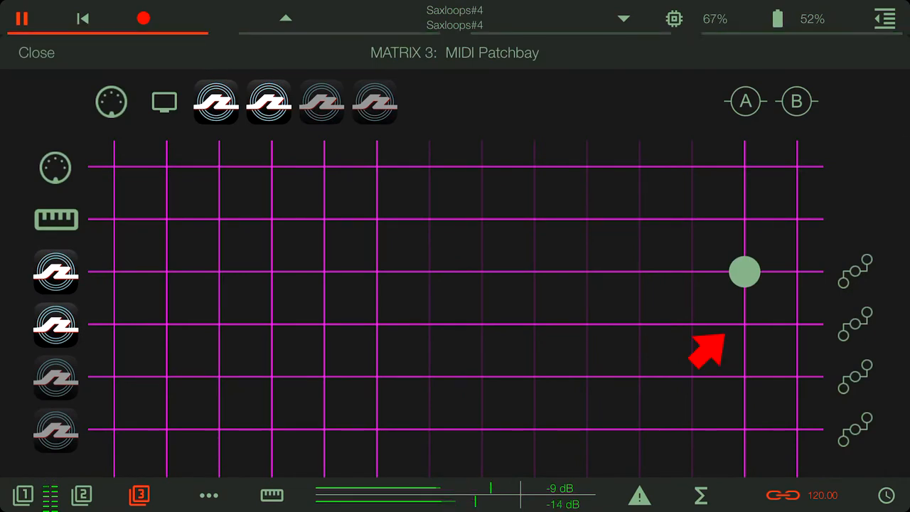
- Connect the Rozeta Rhythm's MIDI to Bus A and return to matrix 1's MIDI patchbay
{"action": "left_click", "coordinate": [746, 324]}
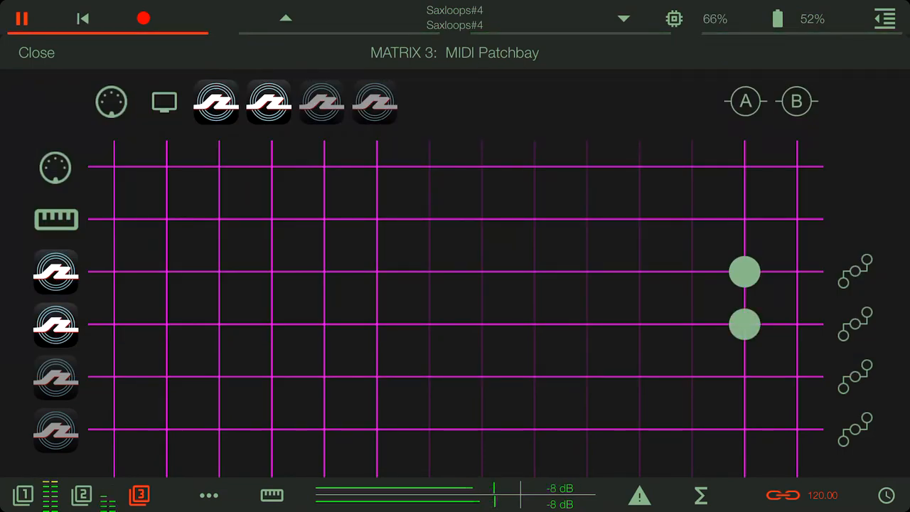
{"action": "left_click", "coordinate": [22, 495]}
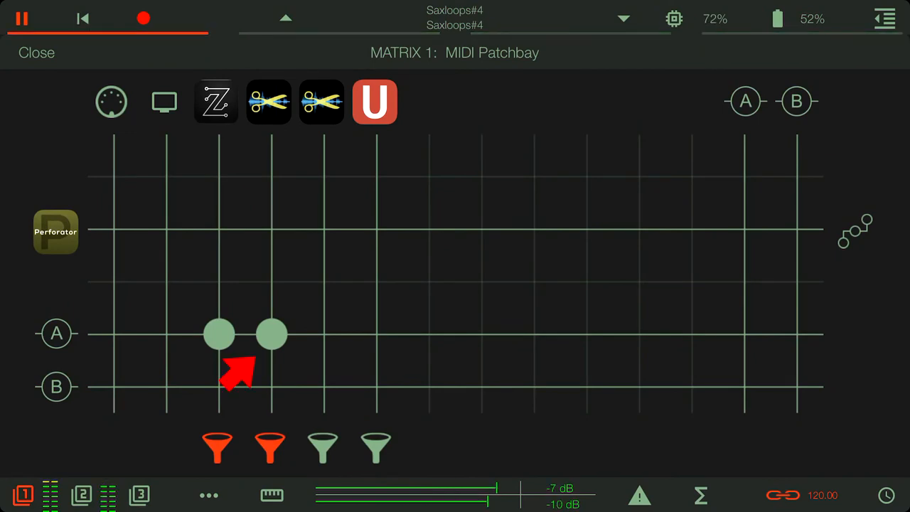
- Disconnect ReSlice from Bus A, keep its MIDI filter on channel 2 only, and show matrix 3's audio grid
{"action": "left_click", "coordinate": [272, 333]}
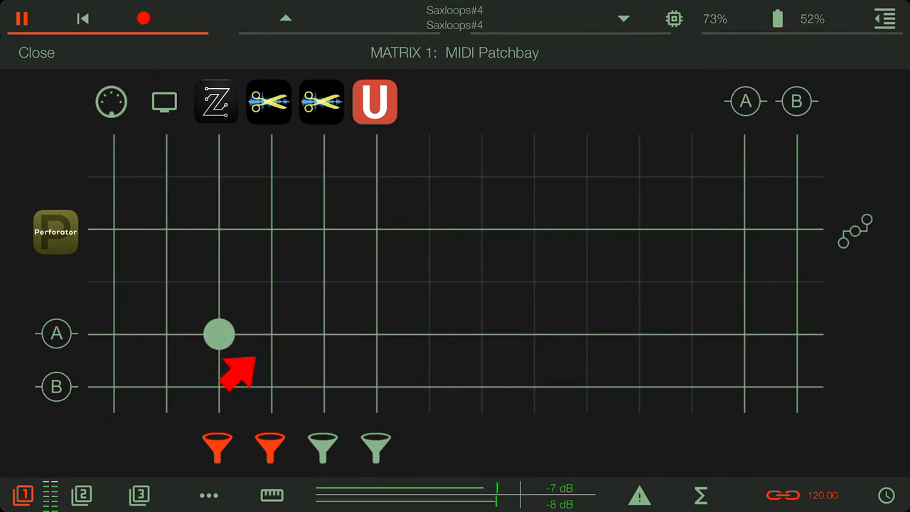
{"action": "left_click", "coordinate": [272, 335]}
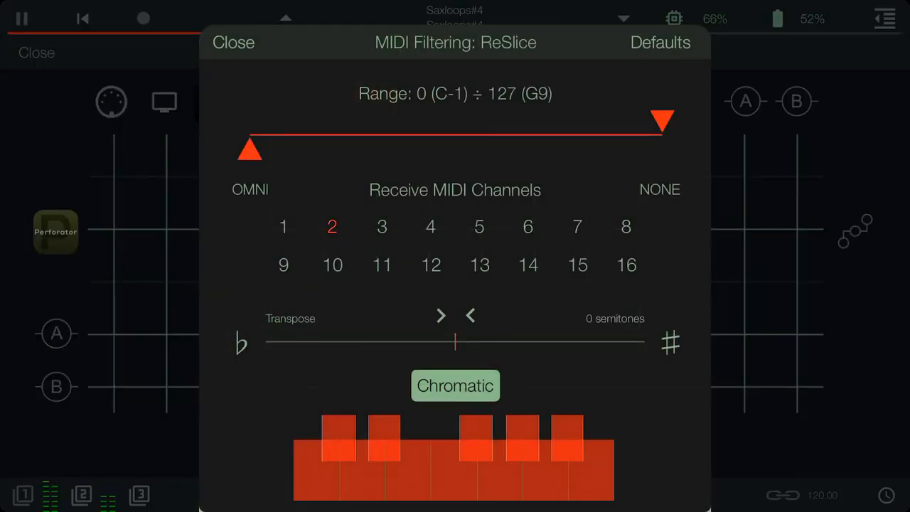
{"action": "left_click", "coordinate": [332, 226]}
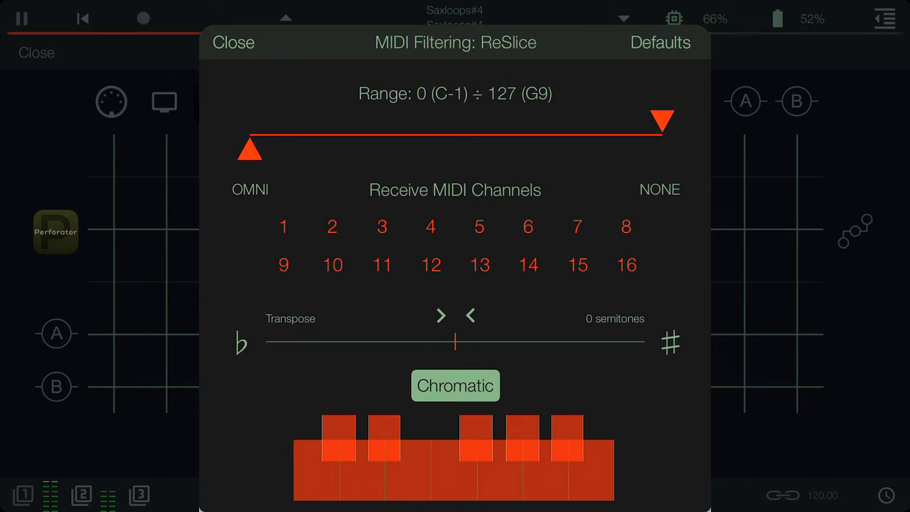
{"action": "left_click", "coordinate": [331, 227]}
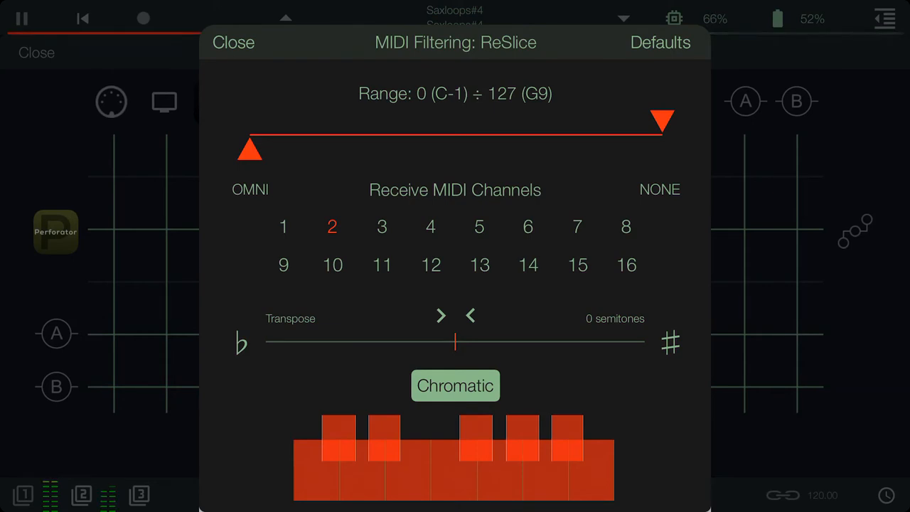
{"action": "left_click", "coordinate": [234, 42]}
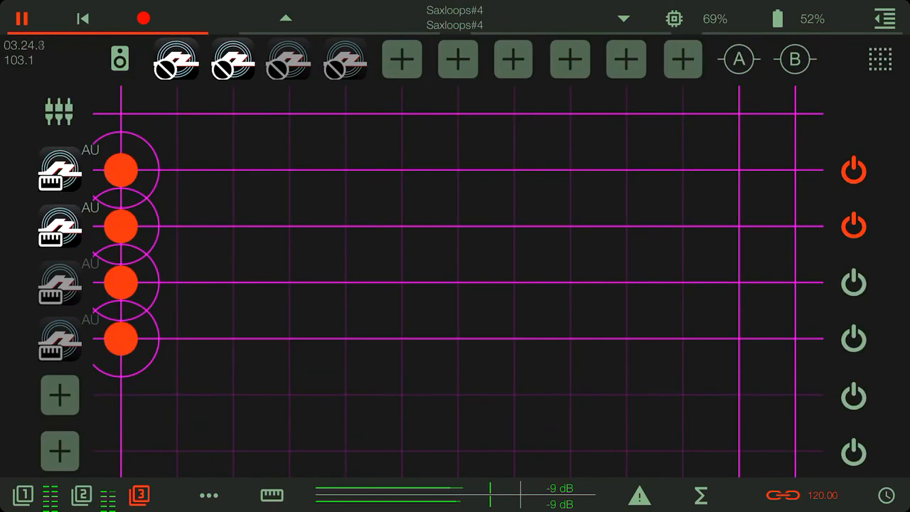
- Step the Rozeta Particles MIDI output channel in its plugin window
{"action": "left_click", "coordinate": [854, 281]}
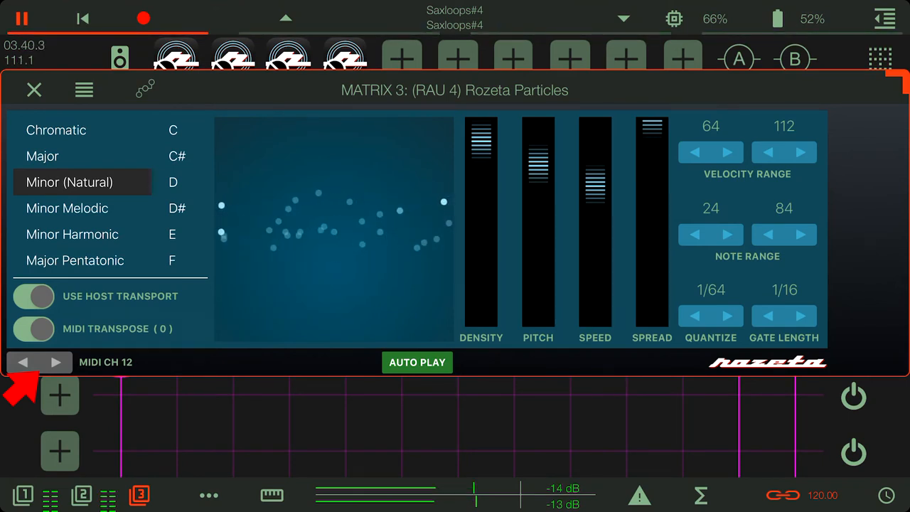
{"action": "left_click", "coordinate": [57, 363]}
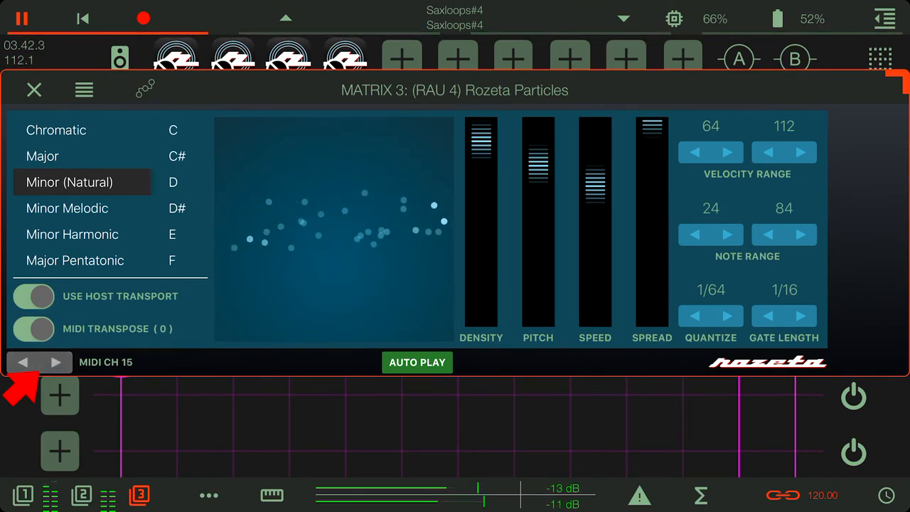
{"action": "left_click", "coordinate": [55, 363]}
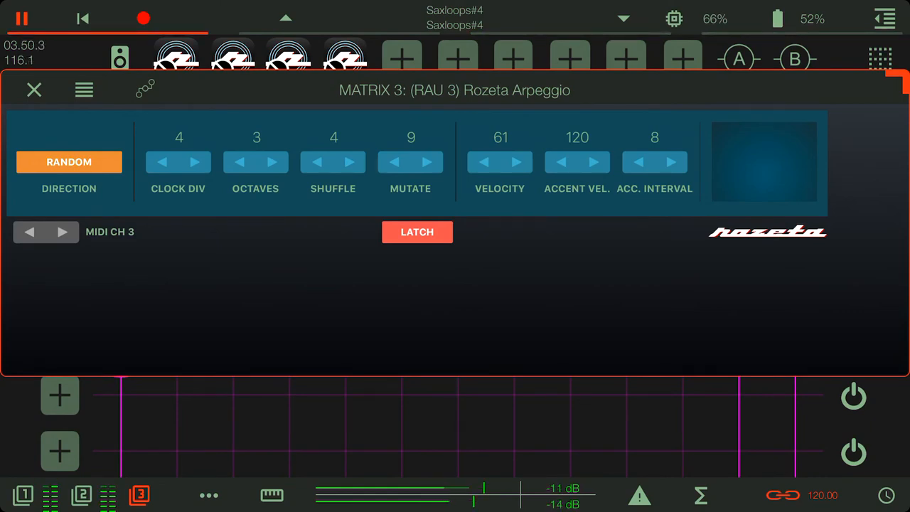
- Set the Rozeta Arpeggio MIDI output to channel 3 and show matrix 3's MIDI patchbay
{"action": "left_click", "coordinate": [63, 232]}
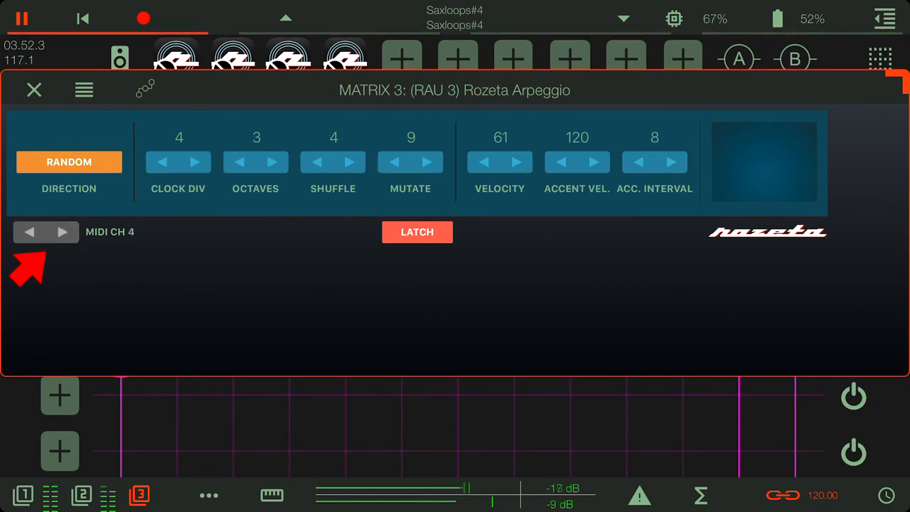
{"action": "left_click", "coordinate": [29, 232]}
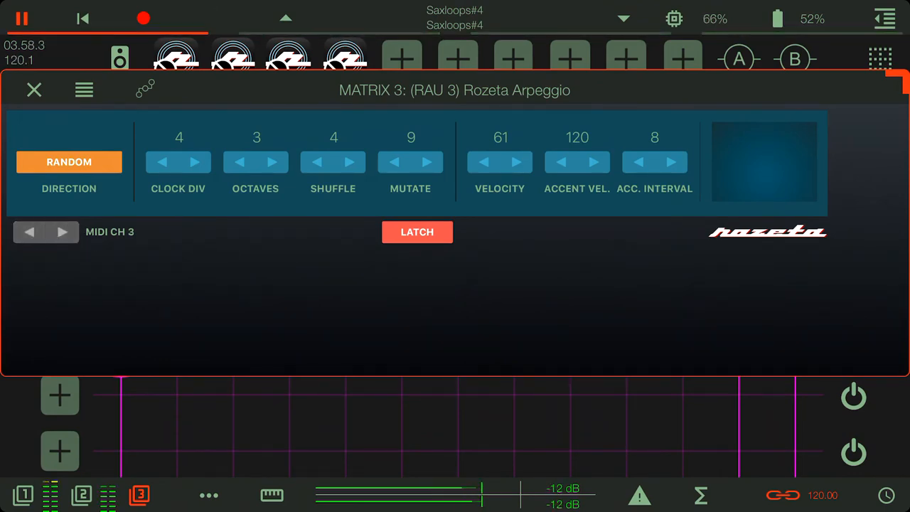
{"action": "left_click", "coordinate": [145, 88]}
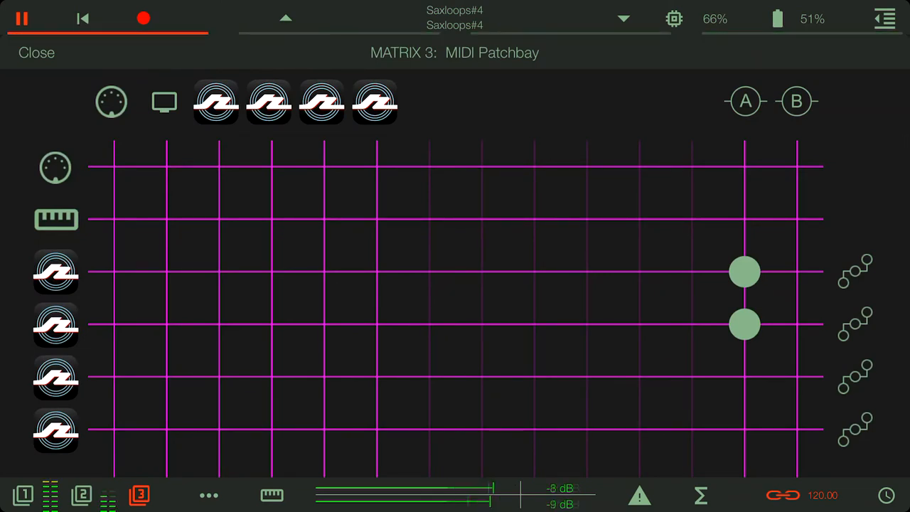
- Turn on Latch in Rozeta Arpeggio and feed the fourth Rozeta row into the Arpeggio
{"action": "left_click", "coordinate": [324, 429]}
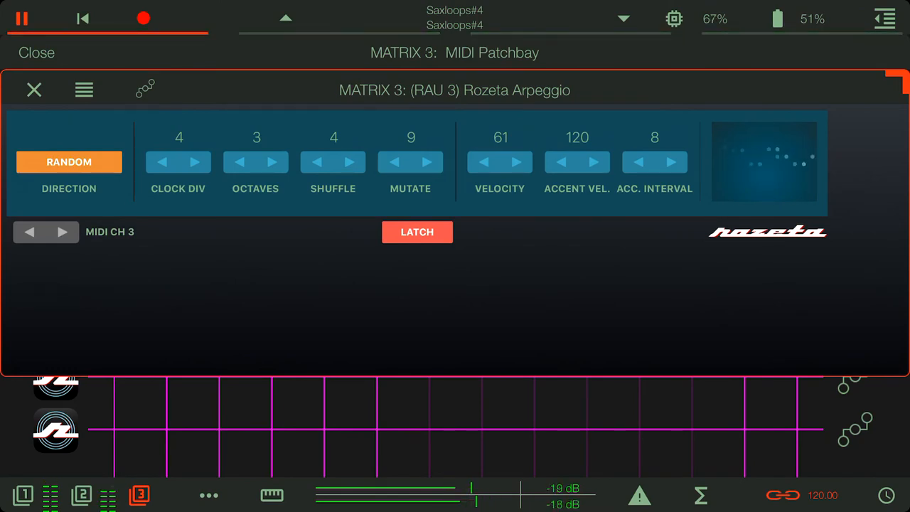
{"action": "left_click", "coordinate": [417, 232]}
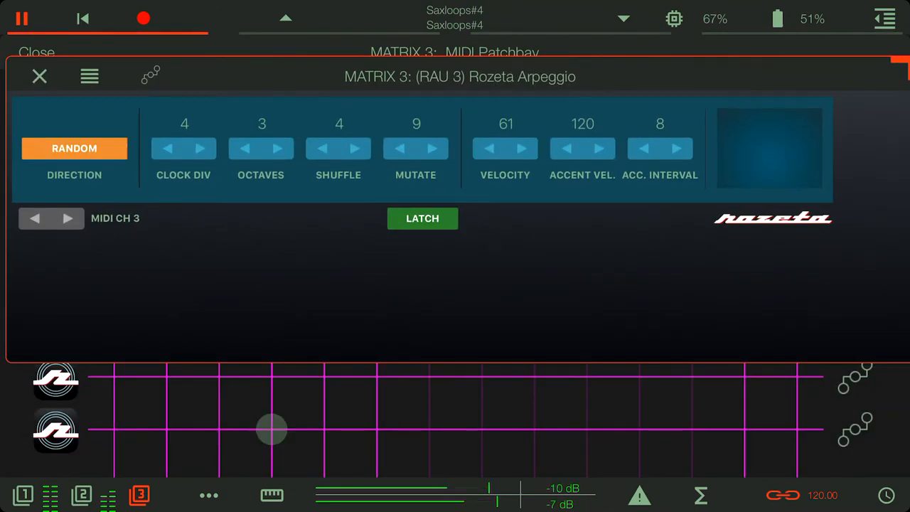
{"action": "left_click_drag", "start_coordinate": [273, 430], "coordinate": [324, 429]}
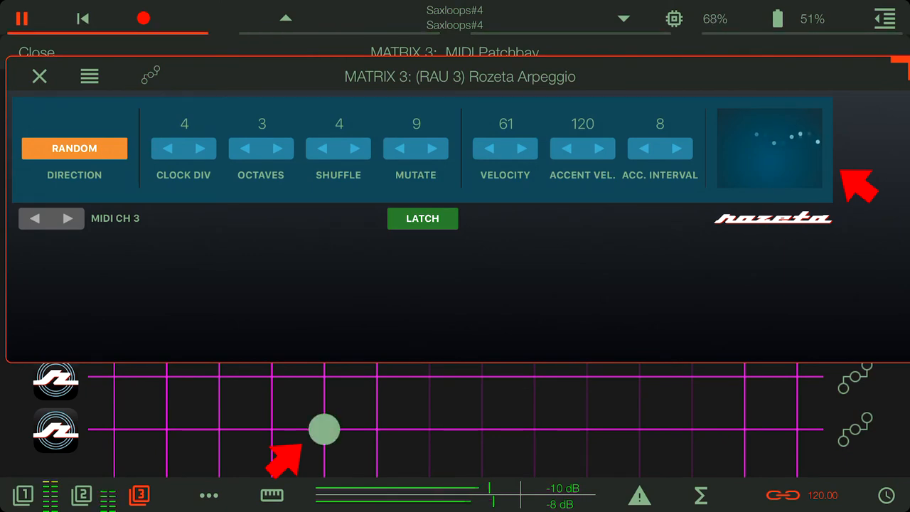
{"action": "left_click", "coordinate": [423, 219]}
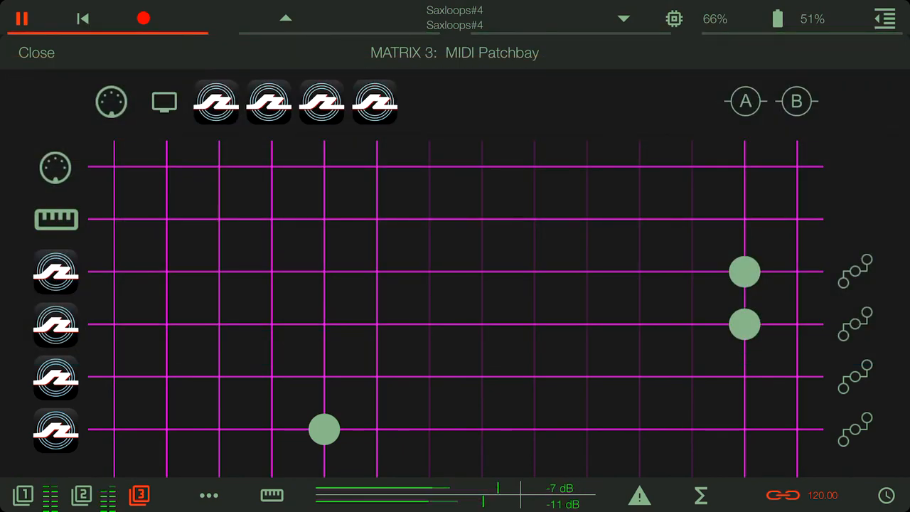
- Route the Arpeggio's MIDI out to Bus A and switch to matrix 1's MIDI patchbay
{"action": "left_click", "coordinate": [745, 377]}
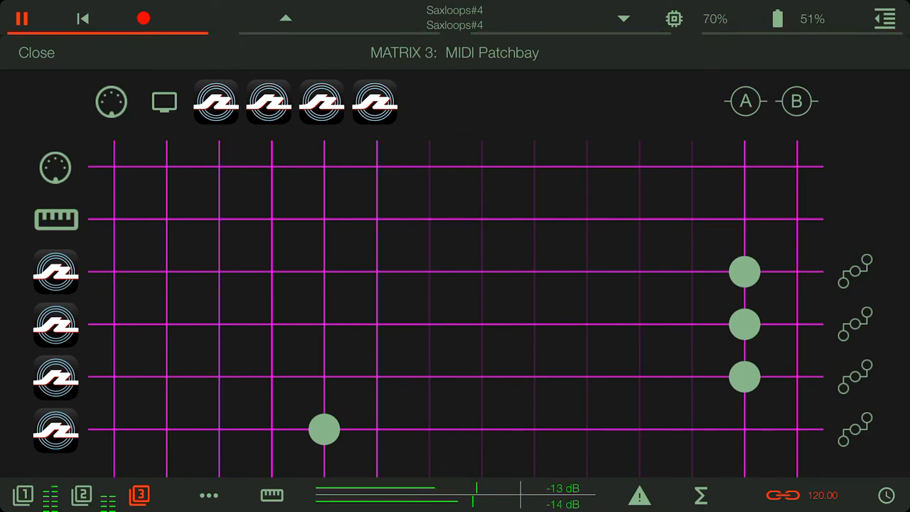
{"action": "left_click", "coordinate": [22, 495]}
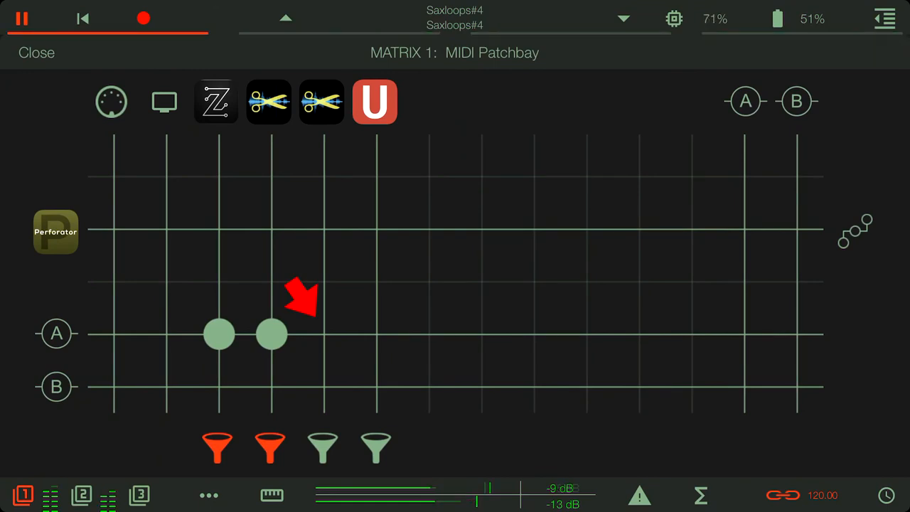
- Connect Bus A to the second ReSlice filtered to MIDI channel 4 only, then return to matrix 1's audio grid
{"action": "left_click", "coordinate": [324, 334]}
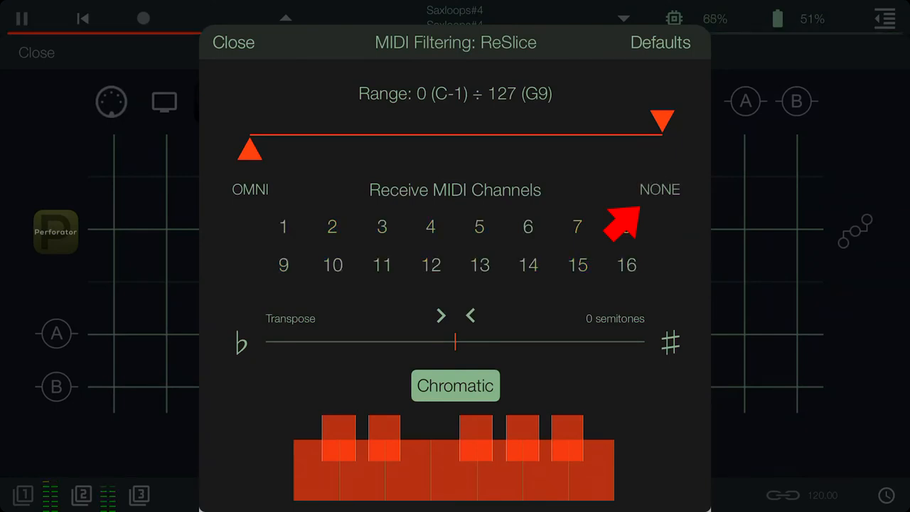
{"action": "left_click", "coordinate": [381, 226]}
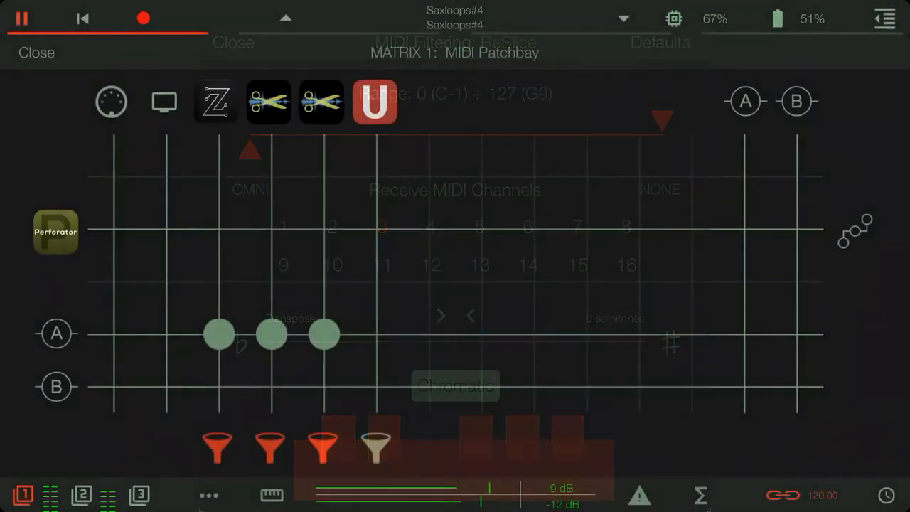
{"action": "left_click", "coordinate": [376, 102]}
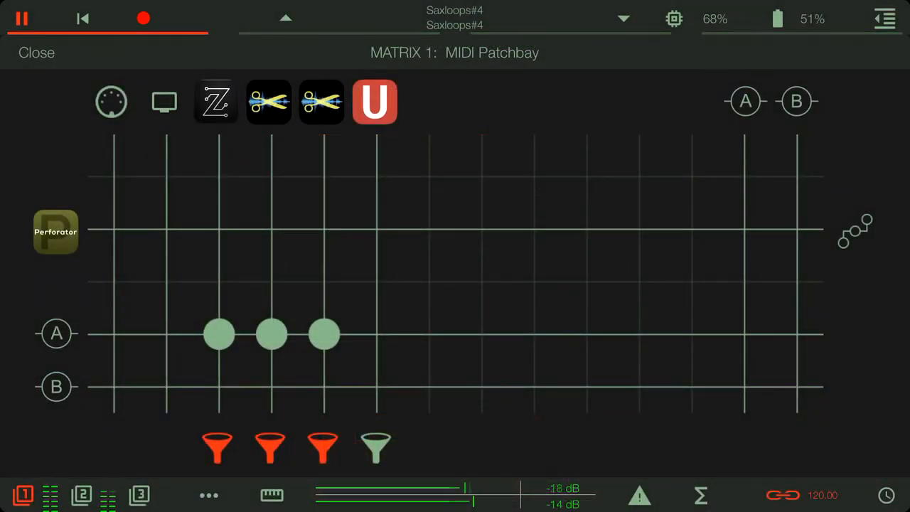
{"action": "left_click", "coordinate": [37, 53]}
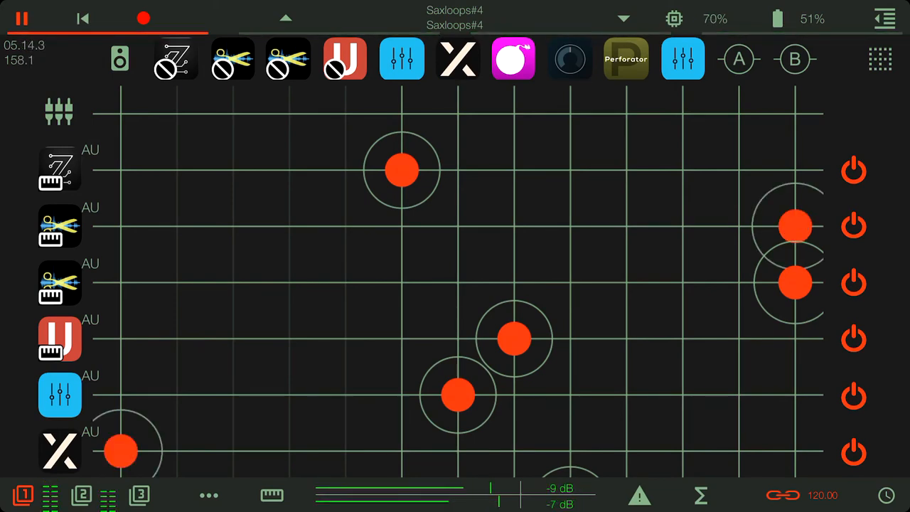
- Show matrix 1's MIDI patchbay with Bus A feeding three instruments
{"action": "left_click", "coordinate": [140, 495]}
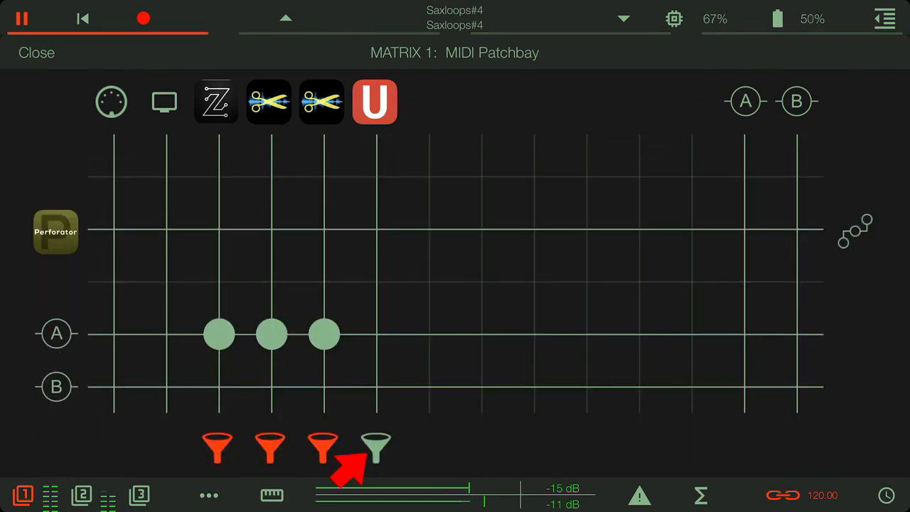
- Filter Unique's MIDI input to receive only channel 3
{"action": "left_click", "coordinate": [376, 446]}
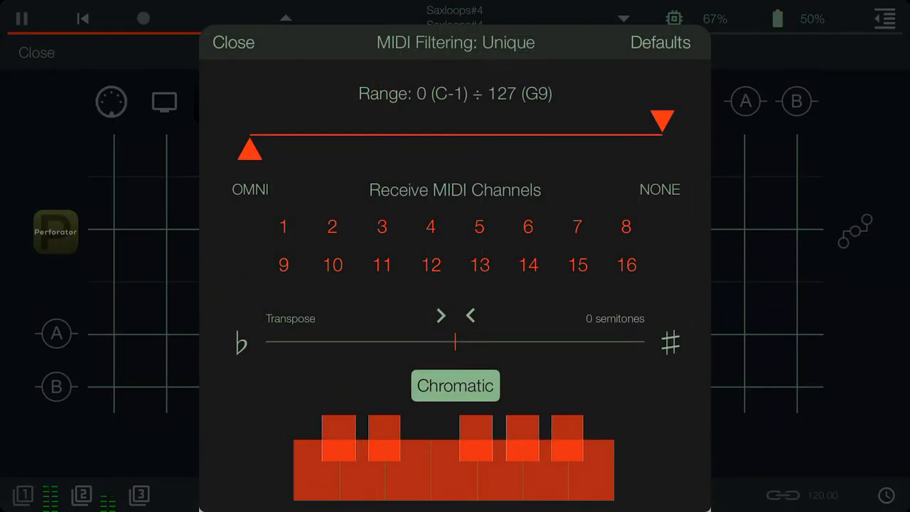
{"action": "left_click", "coordinate": [660, 191]}
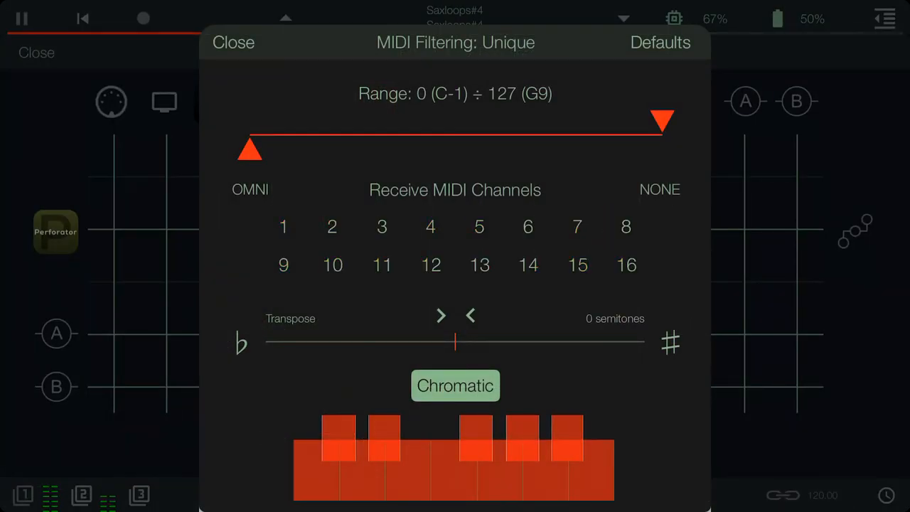
{"action": "left_click", "coordinate": [382, 226]}
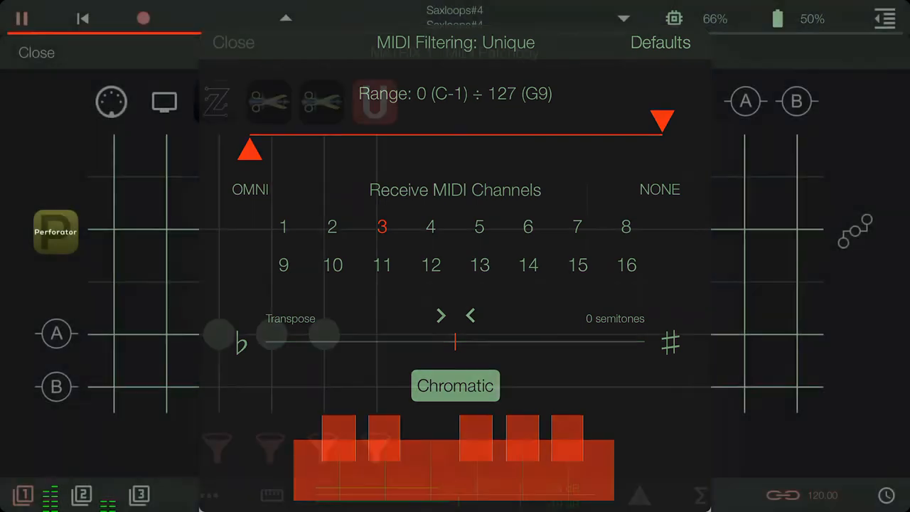
{"action": "left_click", "coordinate": [233, 43]}
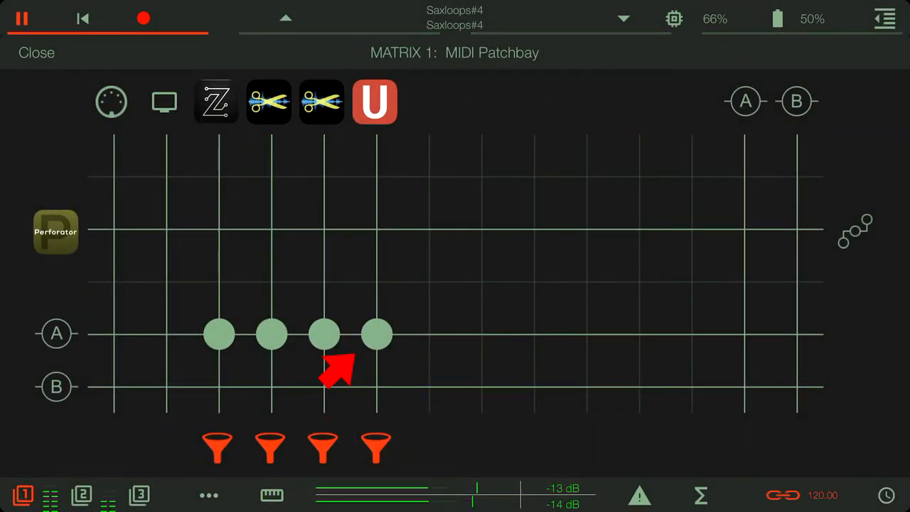
- Remove Bus A's MIDI link to Zeeon and reconnect Bus A to the first ReSlice
{"action": "left_click", "coordinate": [219, 334]}
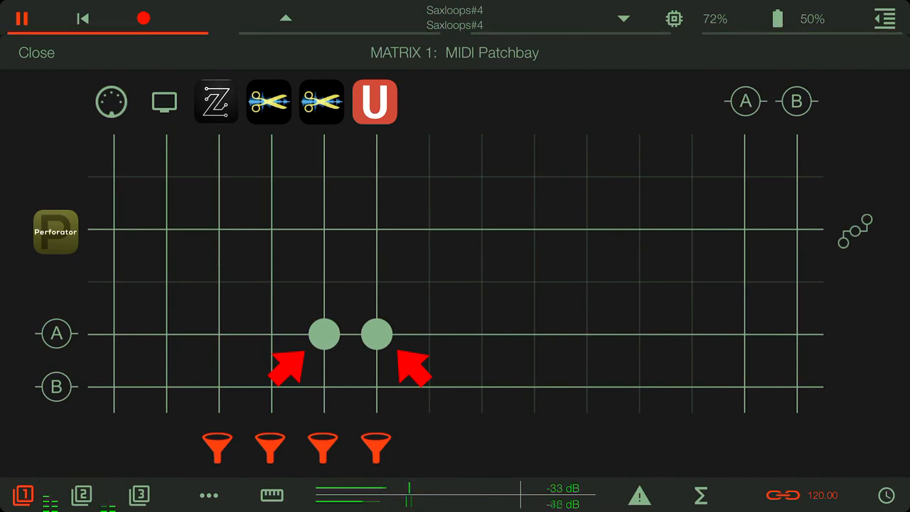
{"action": "left_click", "coordinate": [272, 334]}
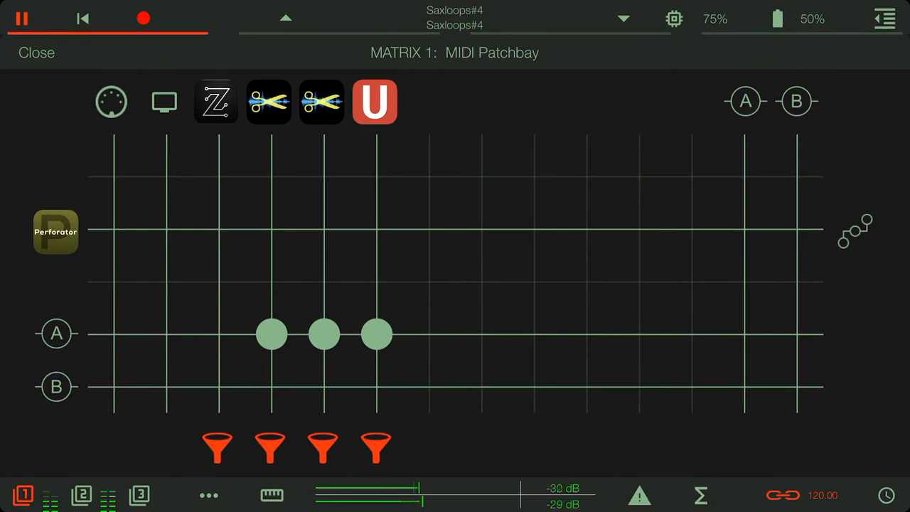
- On matrix 1's audio grid, send Zeeon's and Unique's audio to Bus A
{"action": "left_click", "coordinate": [219, 335]}
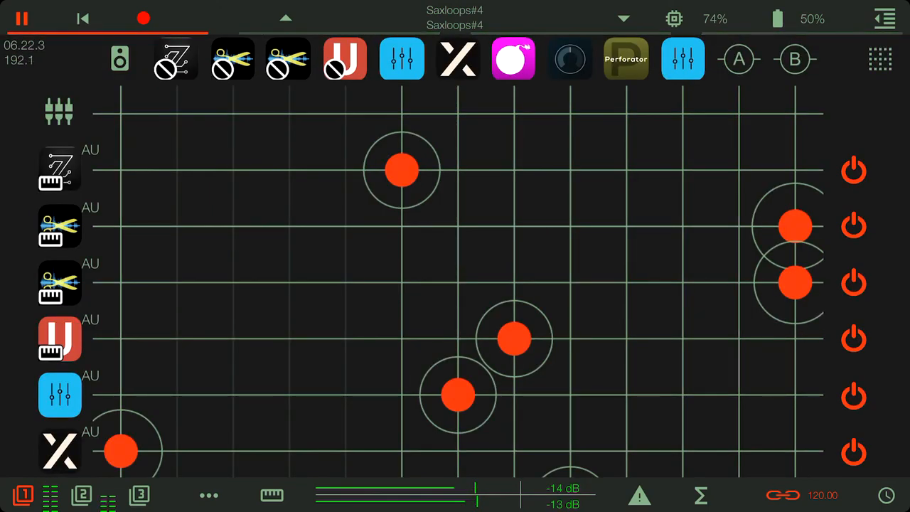
{"action": "left_click_drag", "start_coordinate": [795, 227], "coordinate": [740, 169]}
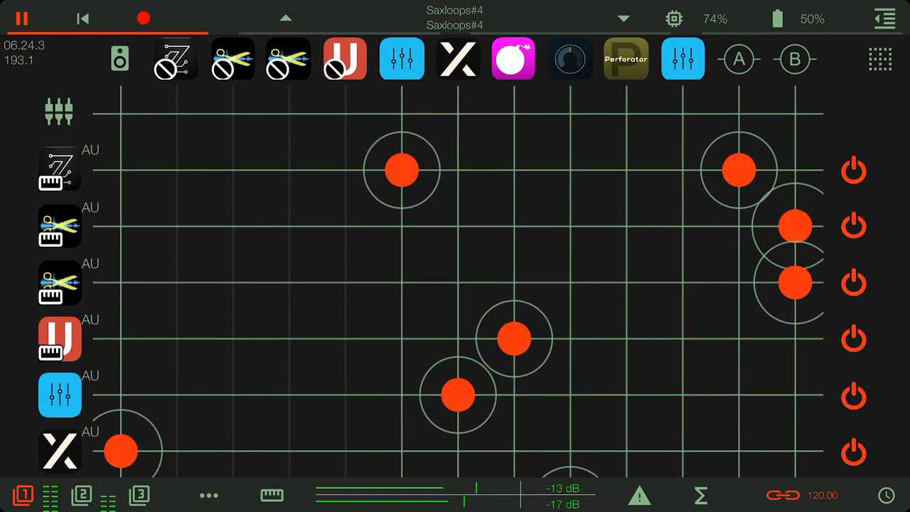
{"action": "left_click_drag", "start_coordinate": [795, 282], "coordinate": [740, 338]}
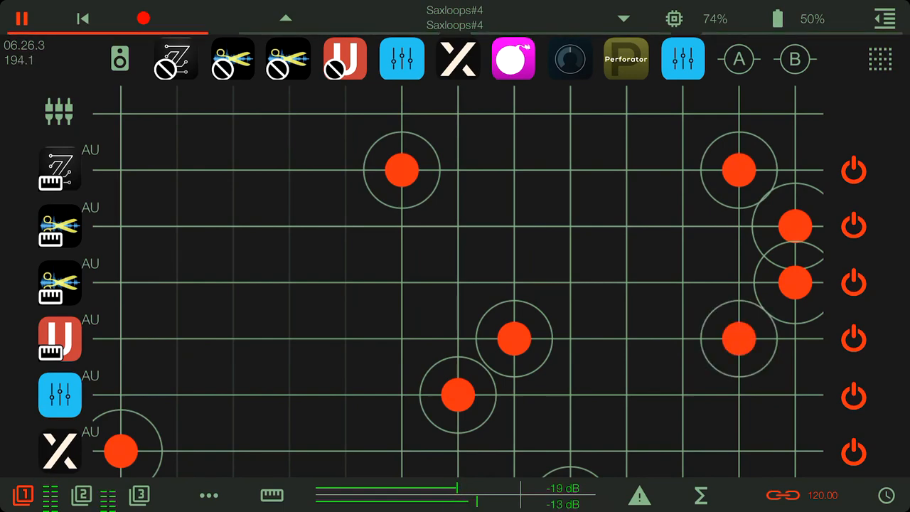